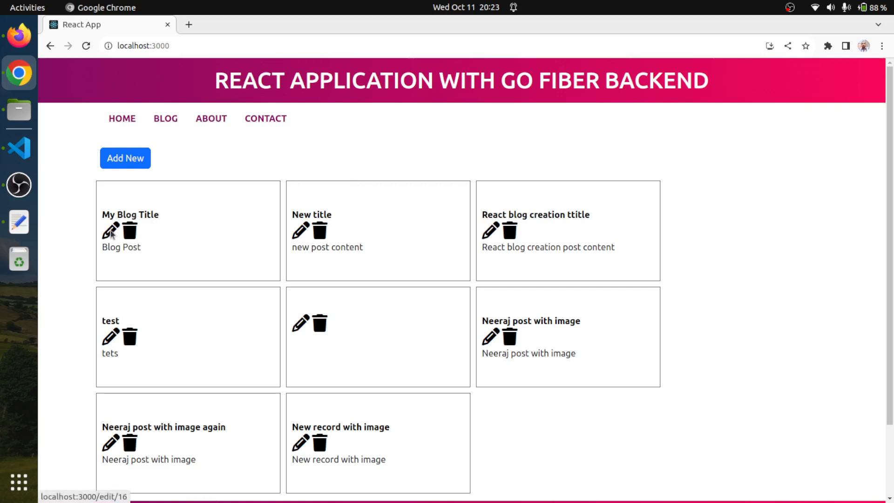
# Rename the first post to 'My Blog Title with image', attach hero-img.png, and save.
pyautogui.click(110, 231)
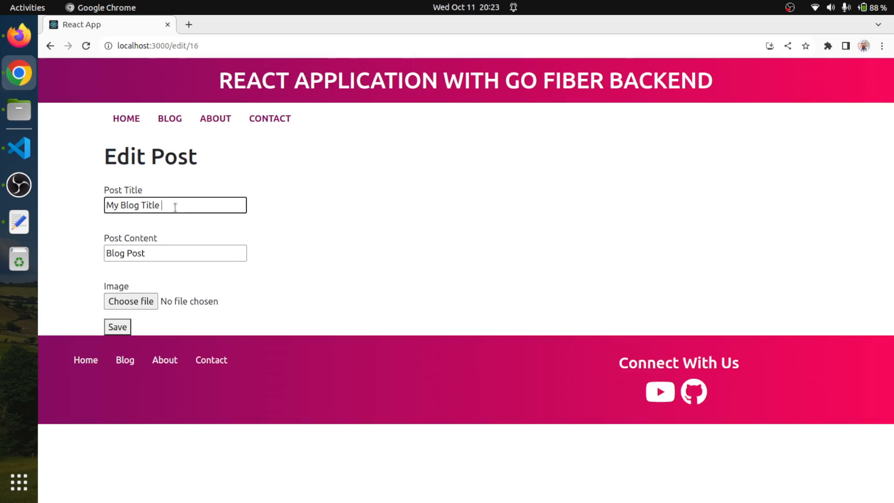
pyautogui.write('with imag')
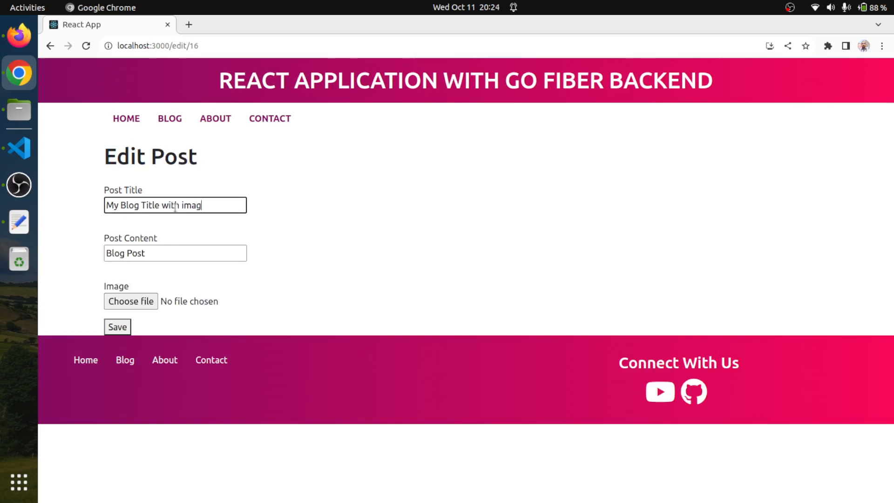
pyautogui.click(130, 302)
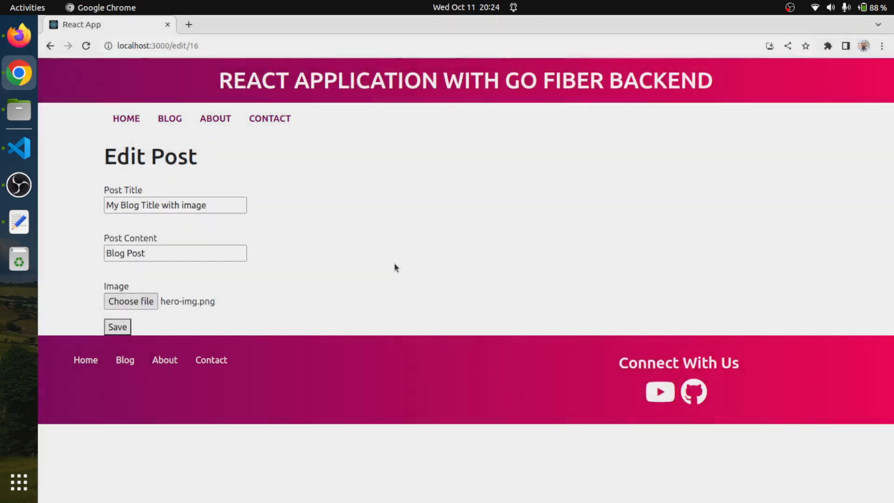
pyautogui.click(117, 327)
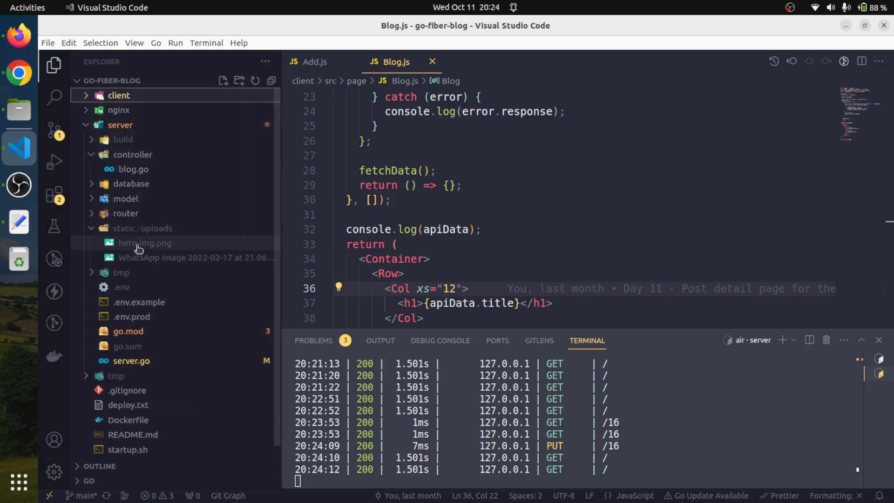
pyautogui.moveTo(144, 243)
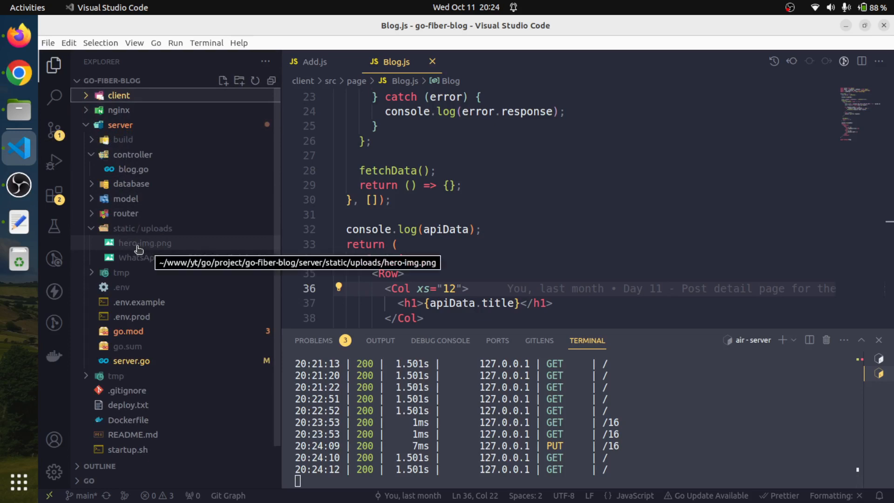
# Preview hero-img.png and the WhatsApp photo in server/static/uploads, ending on hero-img.png.
pyautogui.click(144, 243)
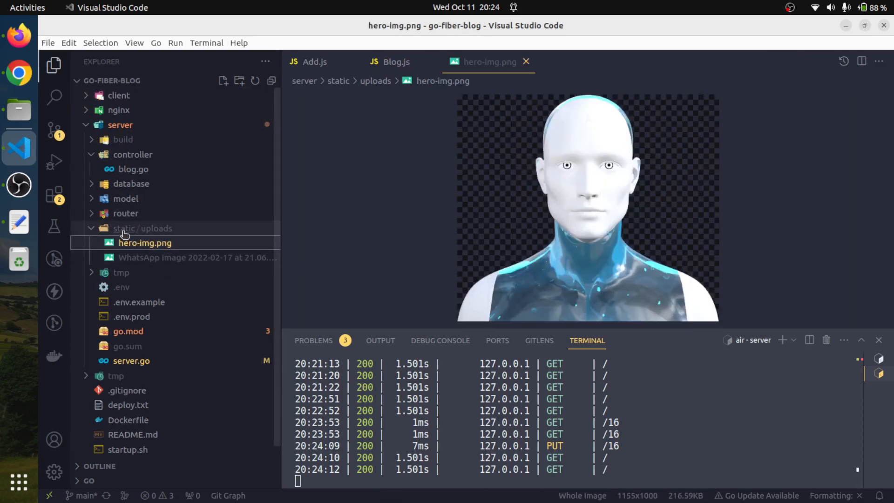
pyautogui.click(196, 257)
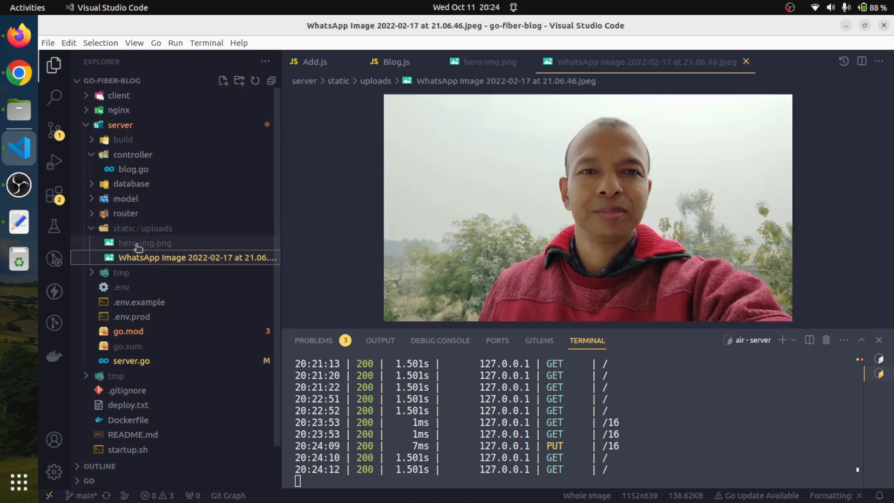
pyautogui.click(145, 243)
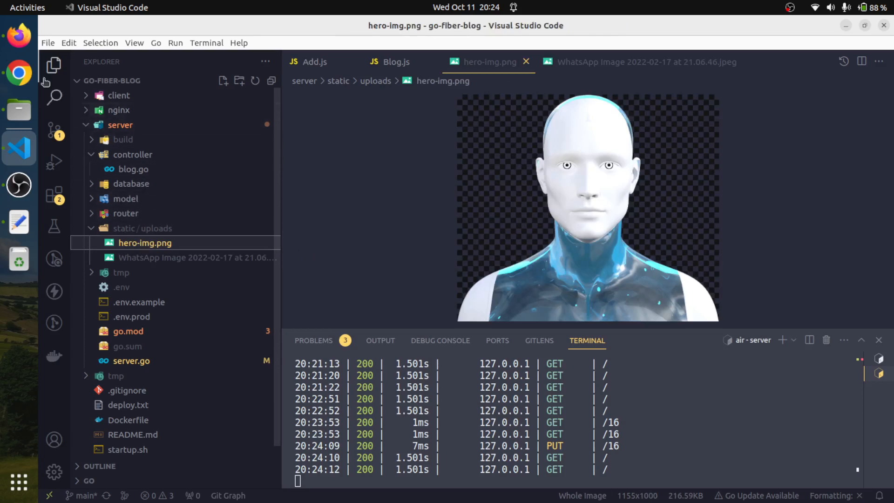
# Open the /blog/16 detail page for 'My Blog Title with image' in Chrome.
pyautogui.click(18, 72)
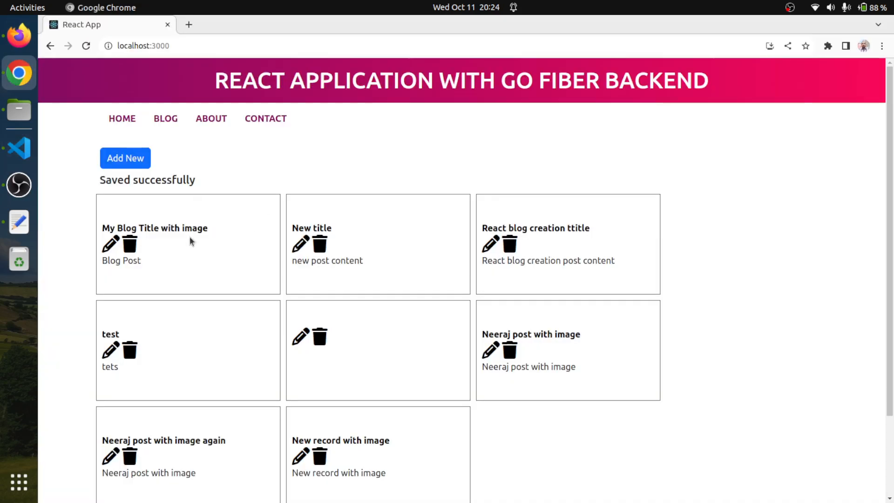
pyautogui.click(155, 228)
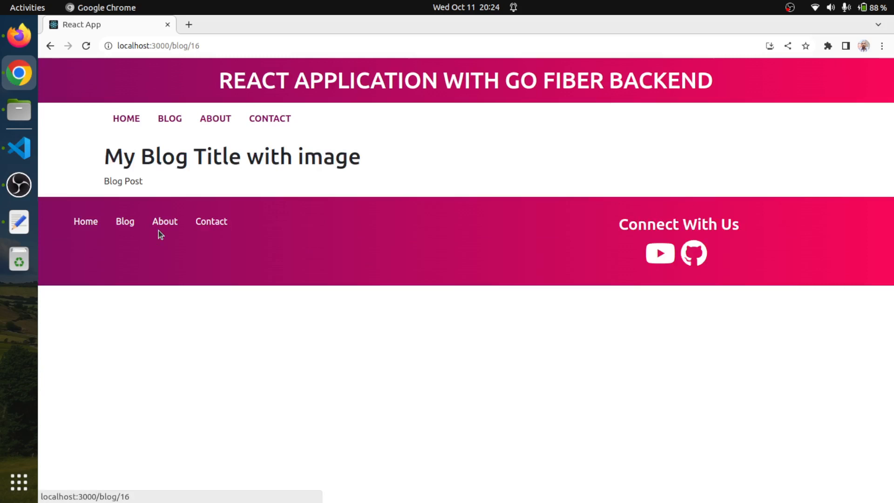
pyautogui.moveTo(311, 190)
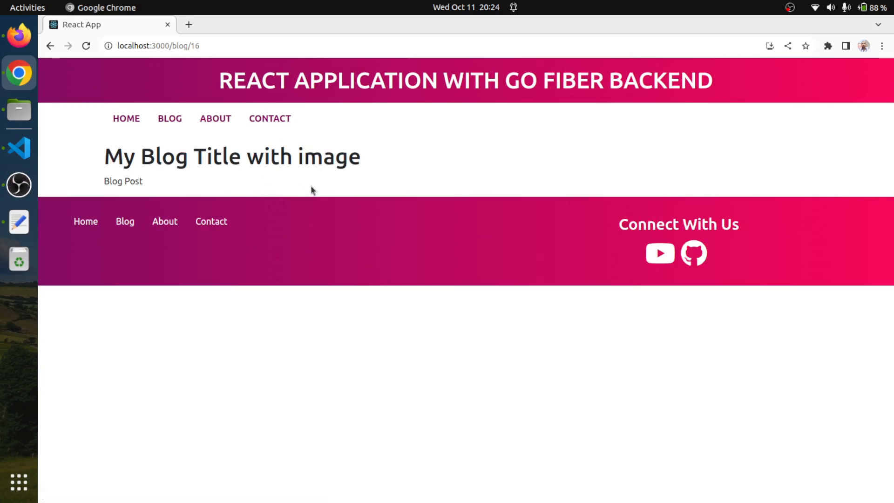
pyautogui.moveTo(390, 173)
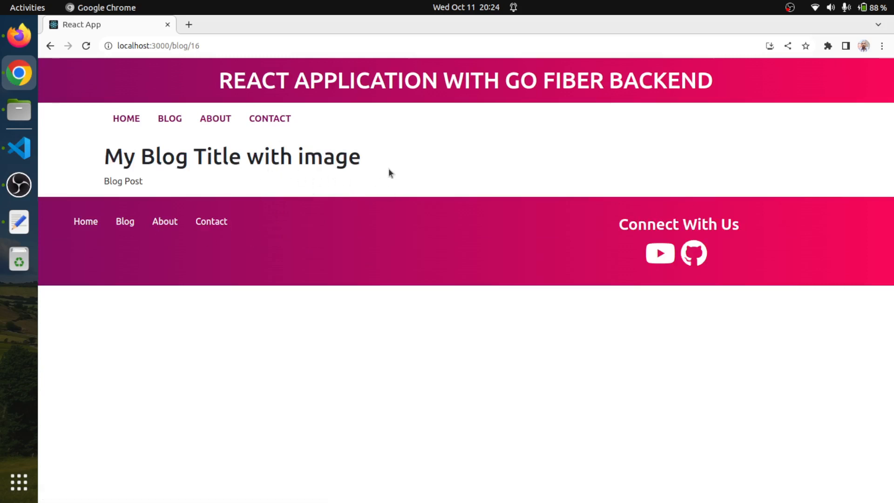
pyautogui.moveTo(502, 208)
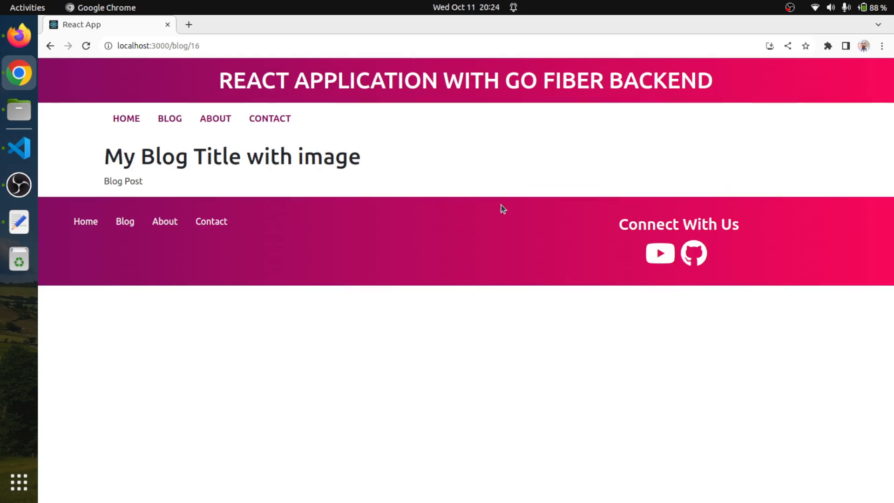
pyautogui.moveTo(386, 218)
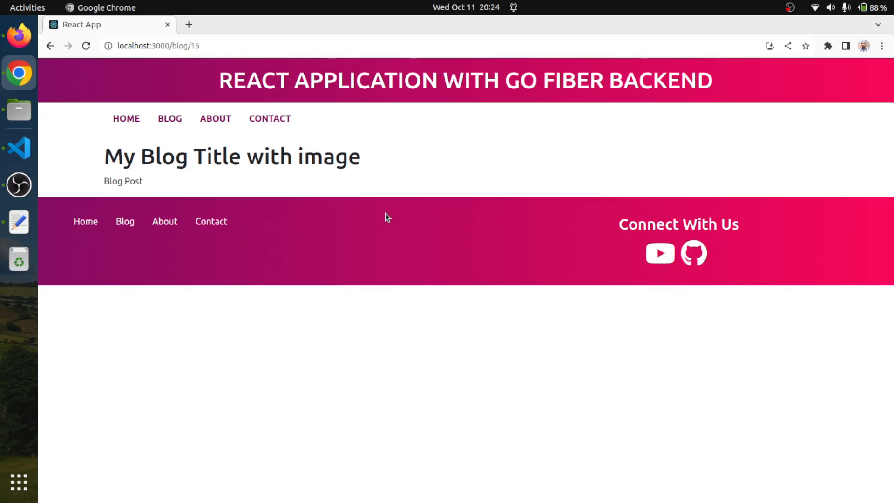
pyautogui.moveTo(297, 200)
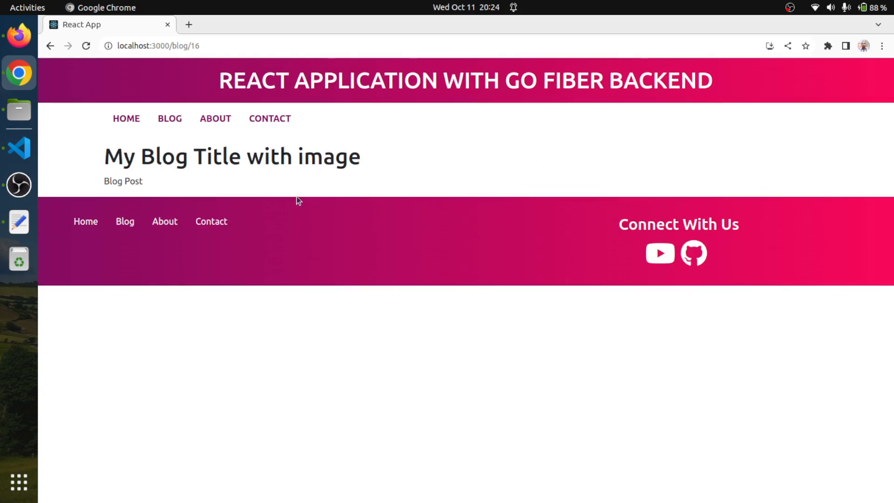
pyautogui.moveTo(269, 191)
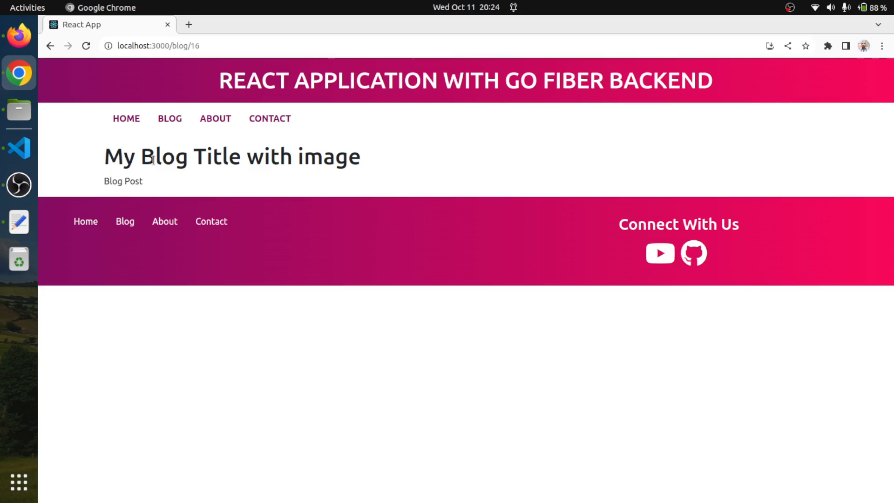
pyautogui.moveTo(19, 148)
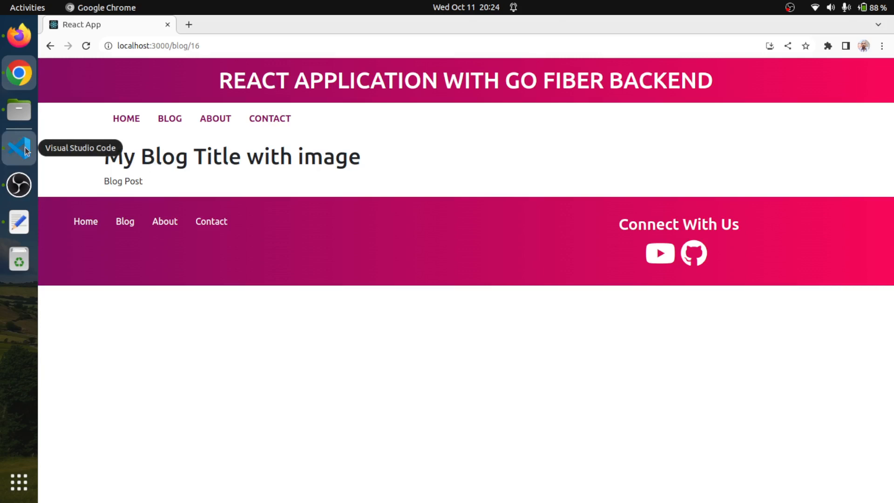
# Change the title column in Blog.js from xs 12 to xs 6.
pyautogui.click(19, 147)
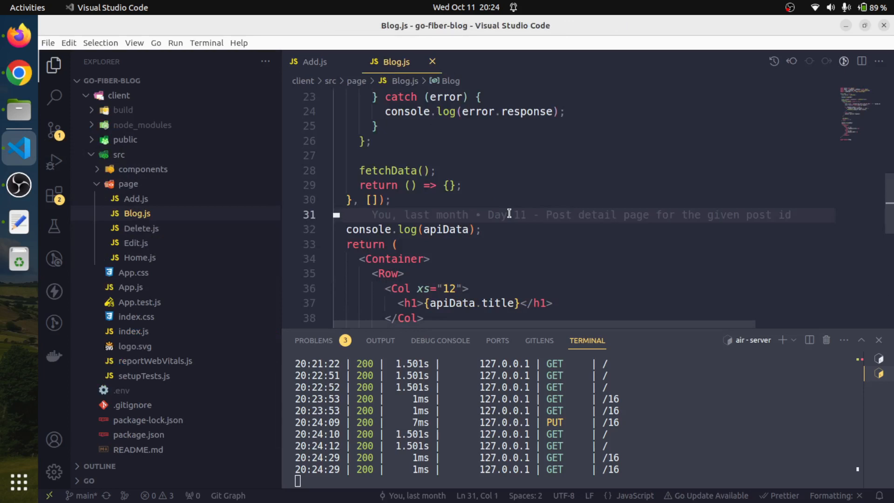
pyautogui.scroll(-3)
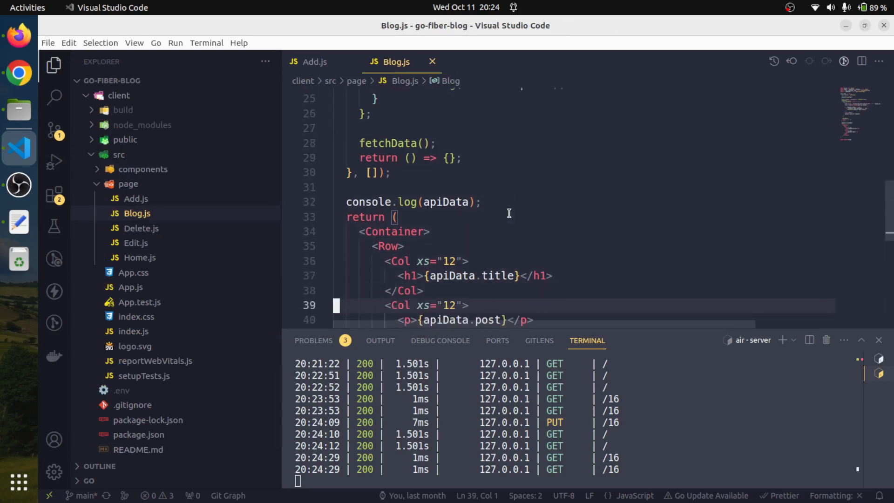
pyautogui.scroll(3)
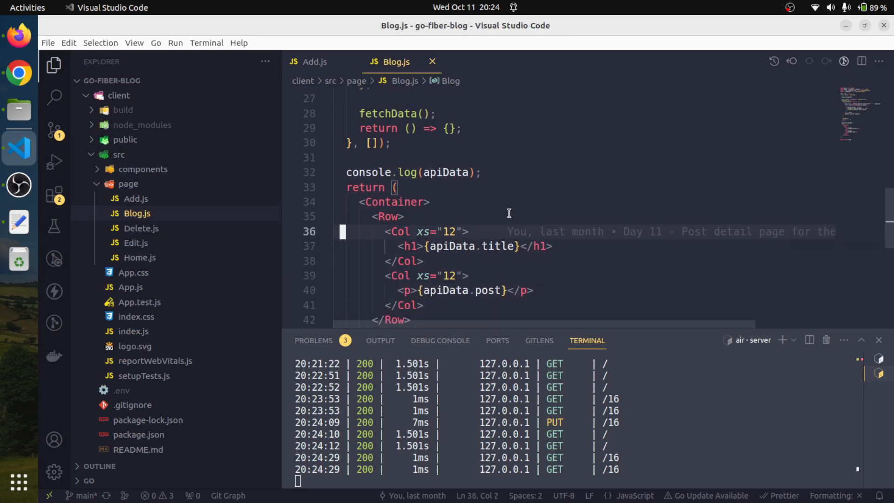
pyautogui.doubleClick(450, 232)
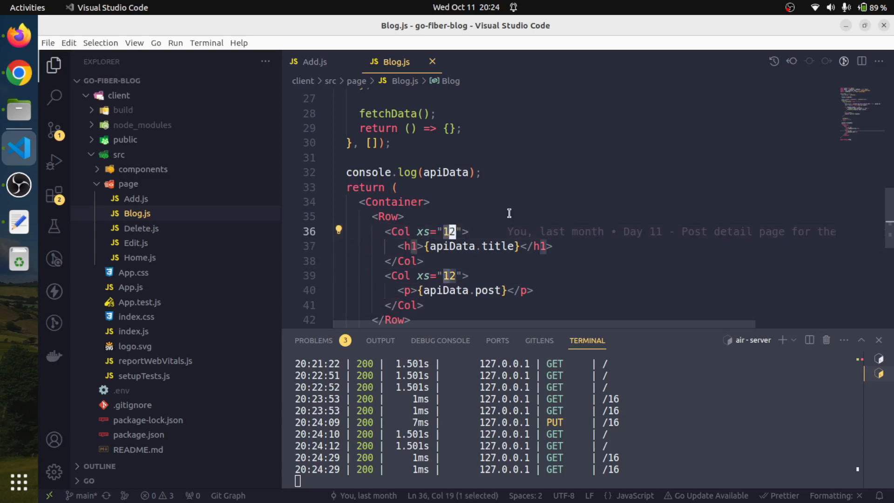
pyautogui.write('6')
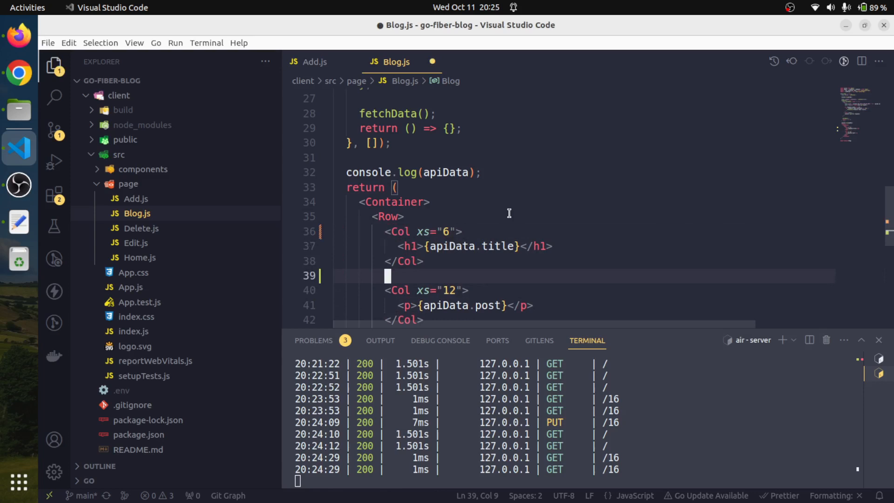
# Add a <Col xs="6"> holding an <img src=""> element in Blog.js.
pyautogui.write('<')
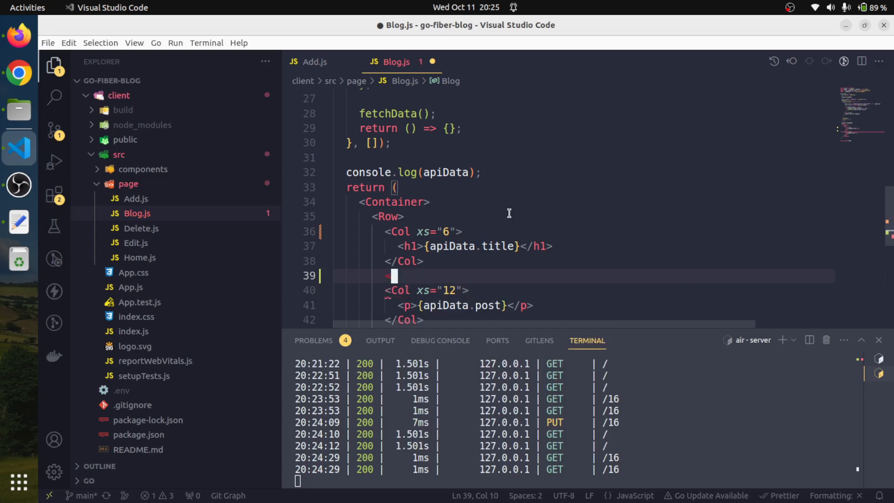
pyautogui.write('<Col')
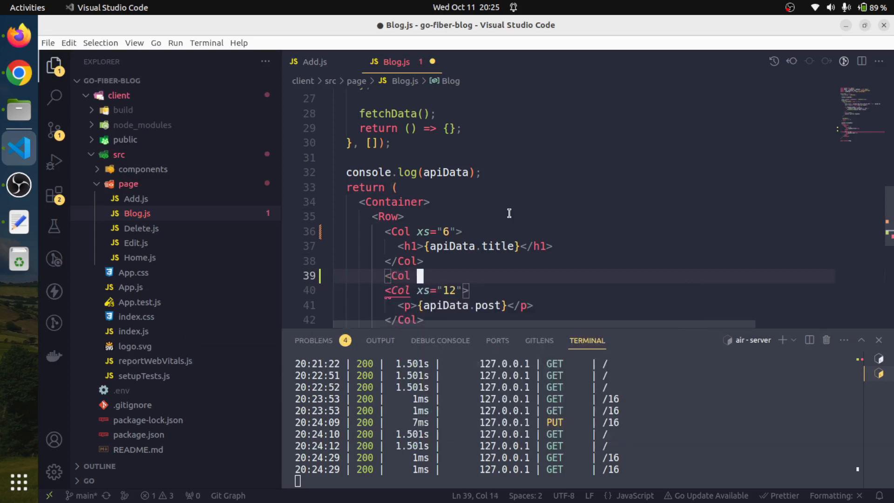
pyautogui.write('xs=')
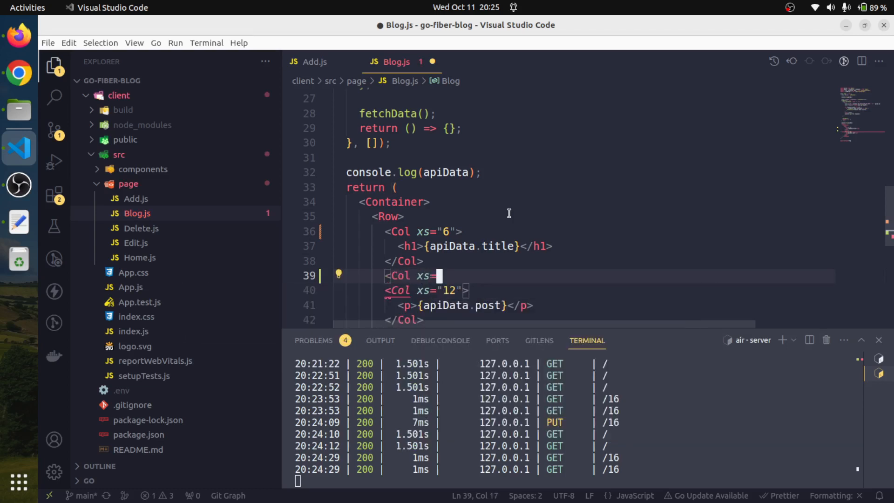
pyautogui.write('6')
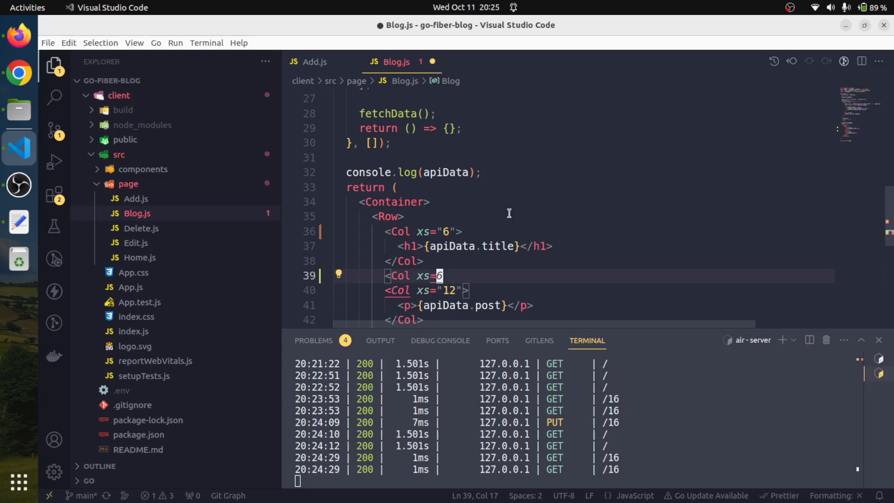
pyautogui.write('"6">')
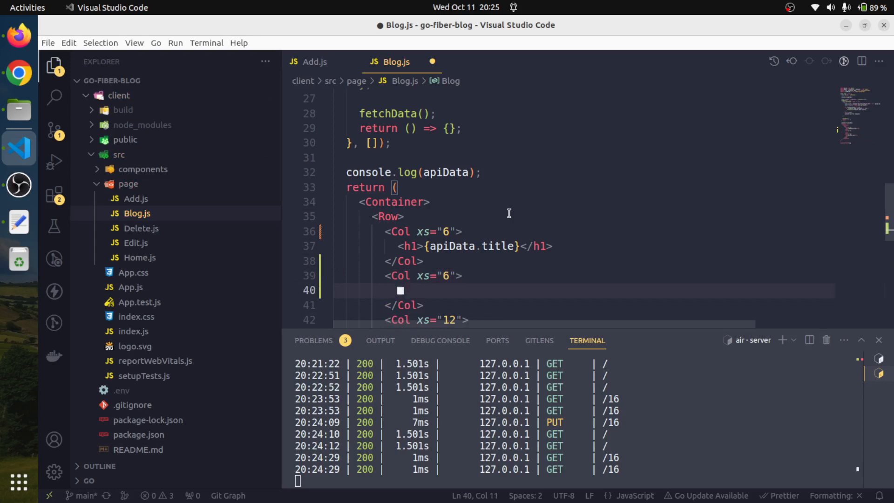
pyautogui.write('<img')
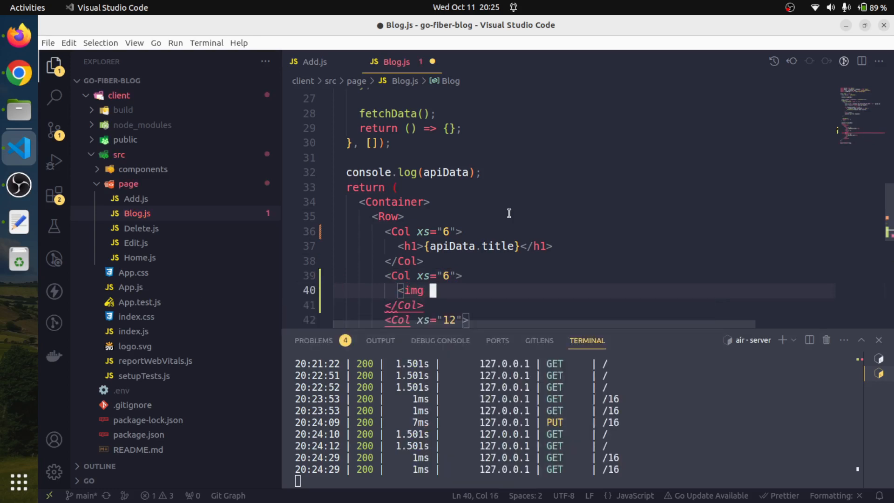
pyautogui.write('src="" />')
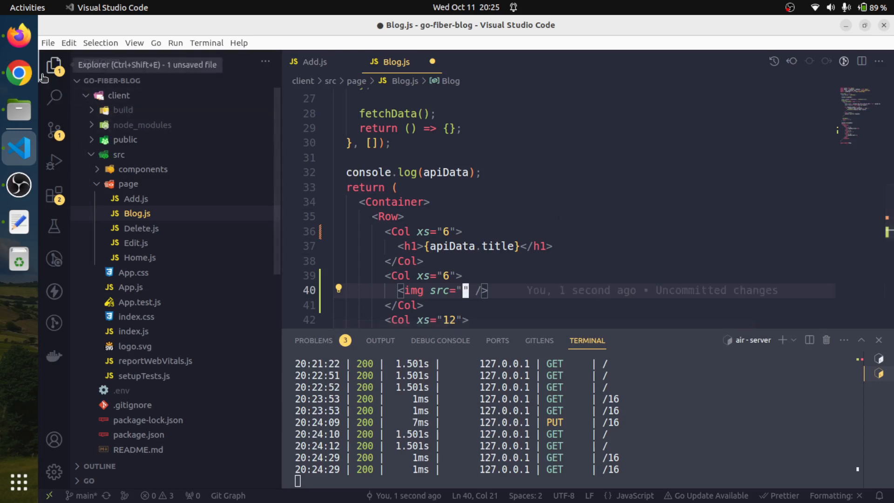
# Find the image path static/uploads/hero-img.png in post 16's Network response.
pyautogui.click(18, 74)
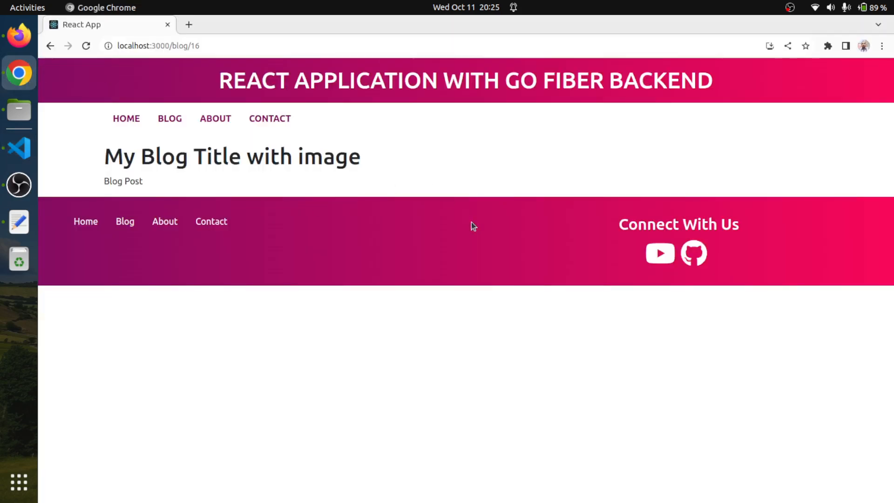
pyautogui.press('F12')
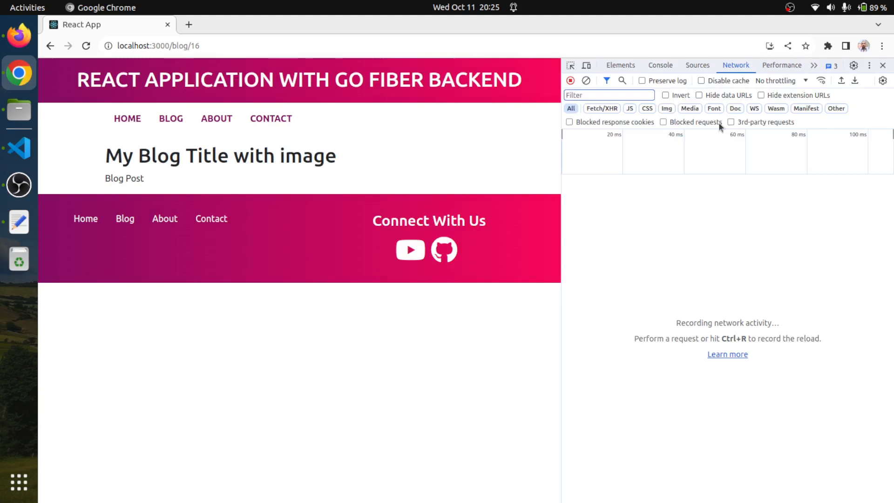
pyautogui.moveTo(178, 103)
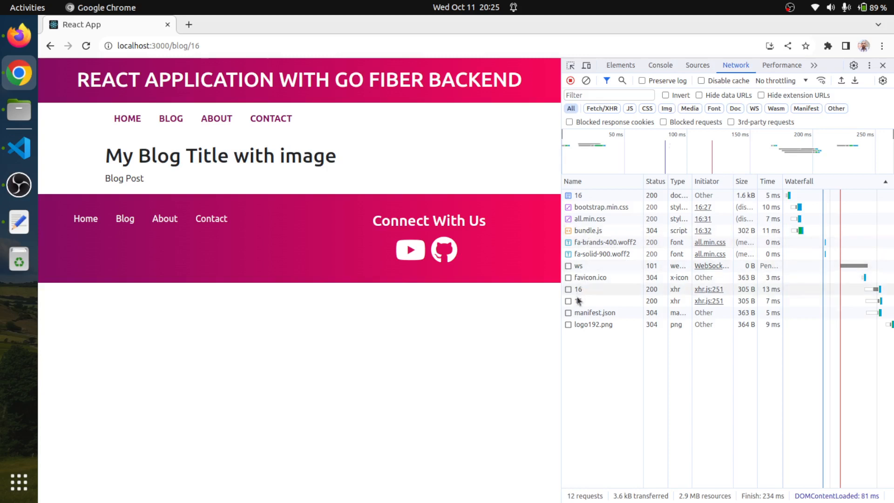
pyautogui.click(579, 300)
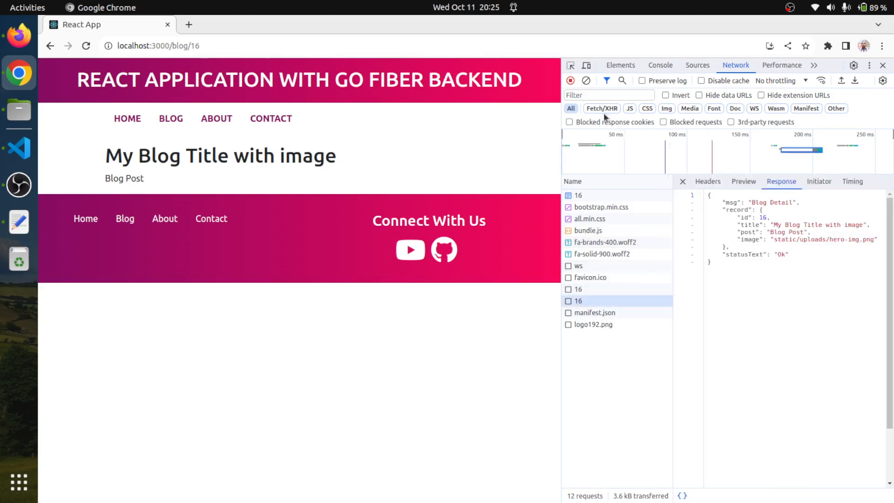
pyautogui.click(602, 108)
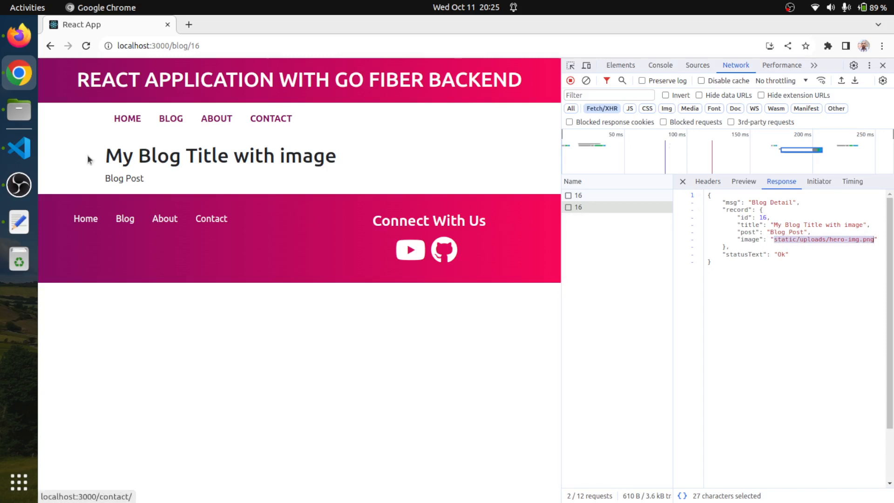
pyautogui.click(19, 148)
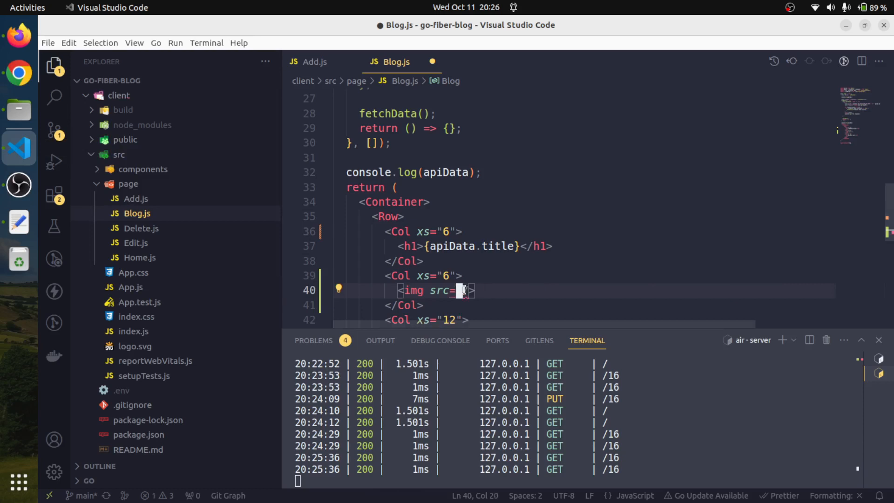
# Start the img src template literal with process.env.REACT_APP_API_ROOT.
pyautogui.write('{} /')
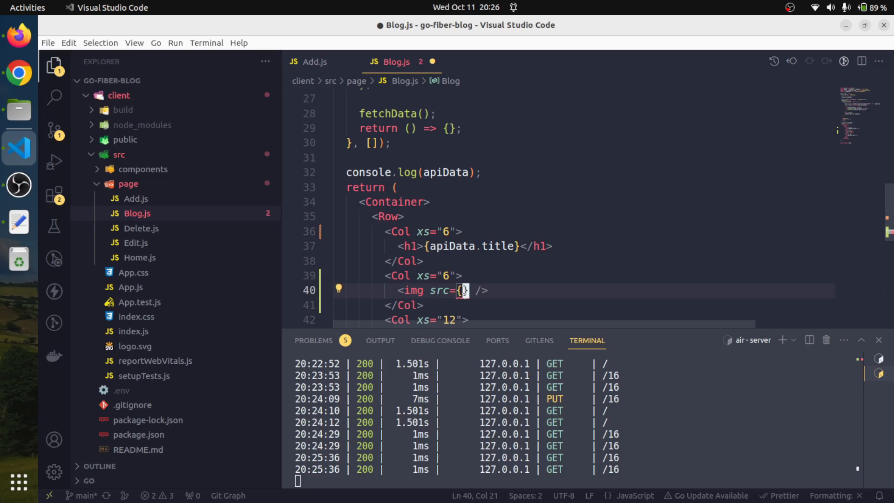
pyautogui.write('$')
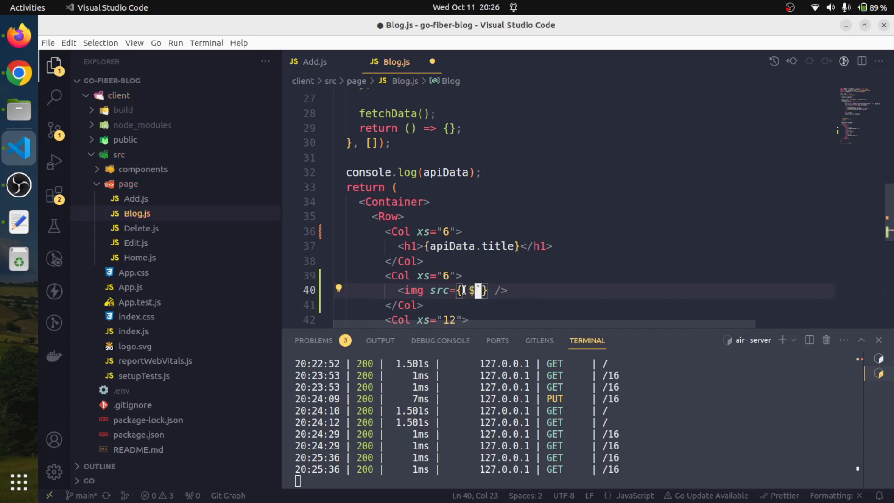
pyautogui.write('`${}`')
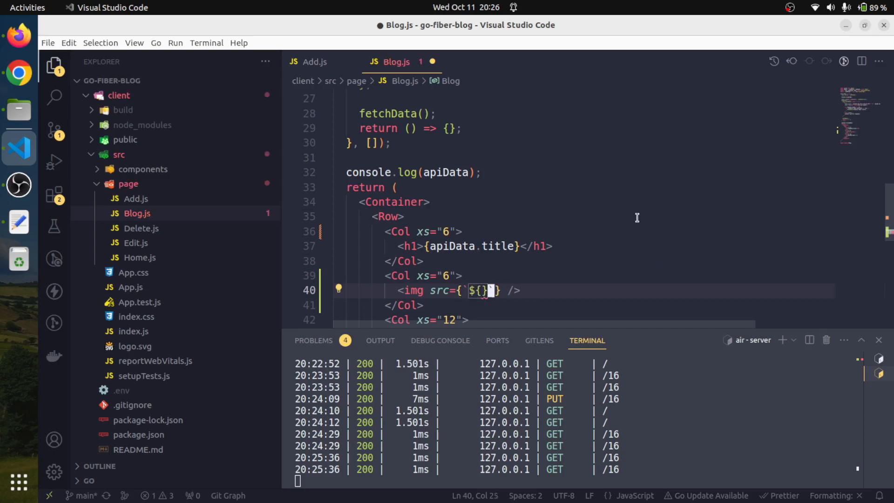
pyautogui.write('process.env')
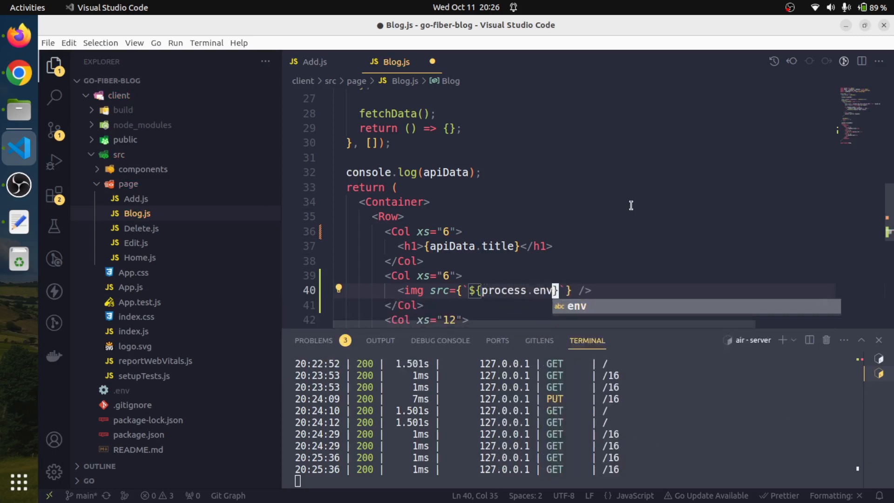
pyautogui.write('.')
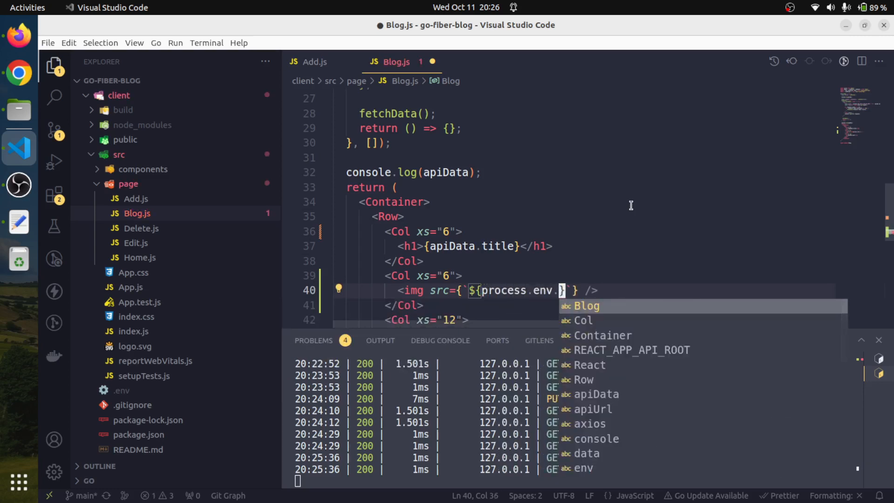
pyautogui.write('Re')
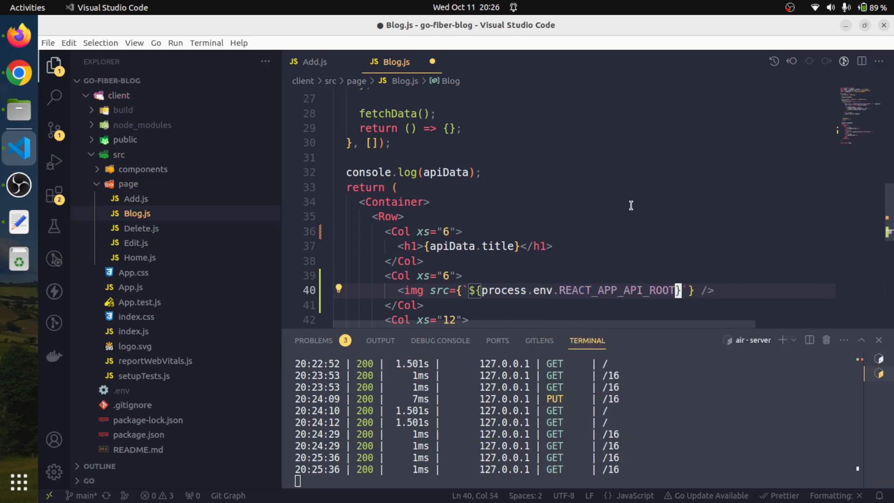
pyautogui.press('Right')
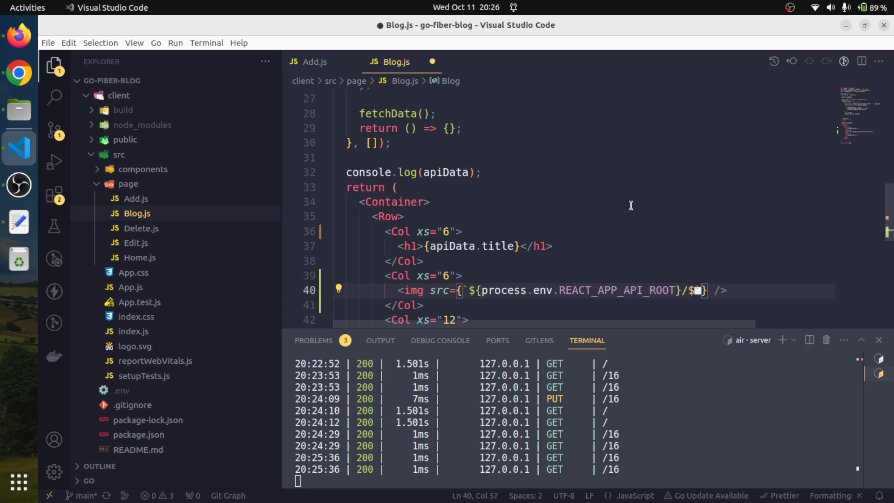
# Append apiData.image to the img src and save Blog.js.
pyautogui.write('{}')
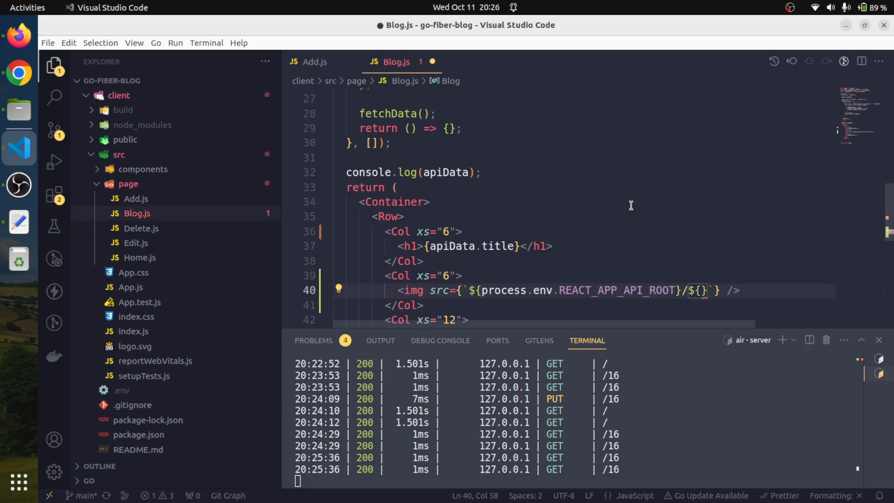
pyautogui.write('apiData.image')
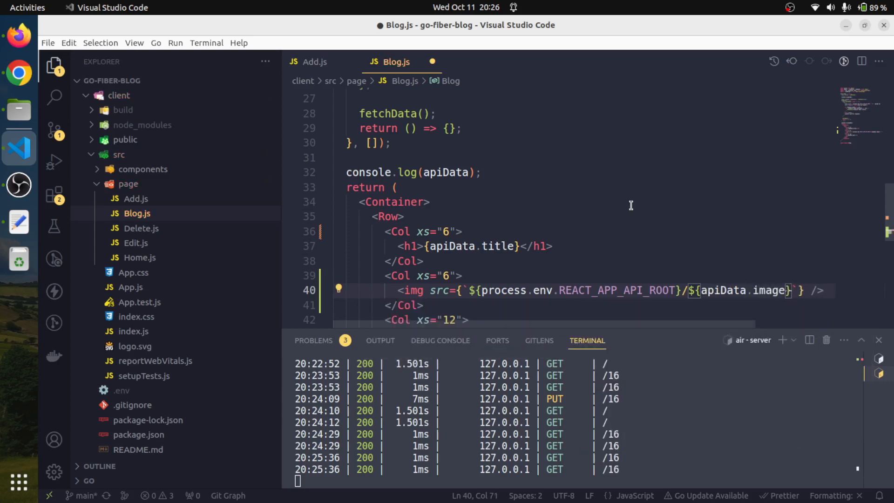
pyautogui.press('ctrl+s')
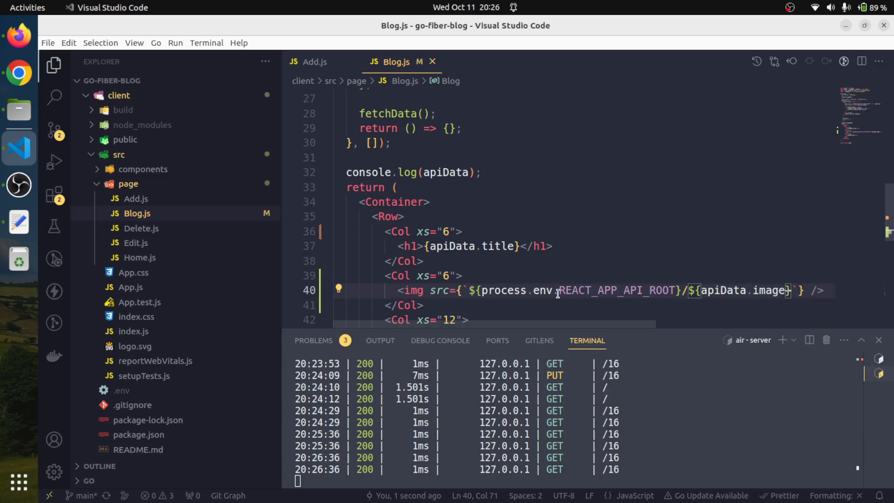
# Reload post 16 in Chrome to view its image, then return to VS Code.
pyautogui.click(19, 72)
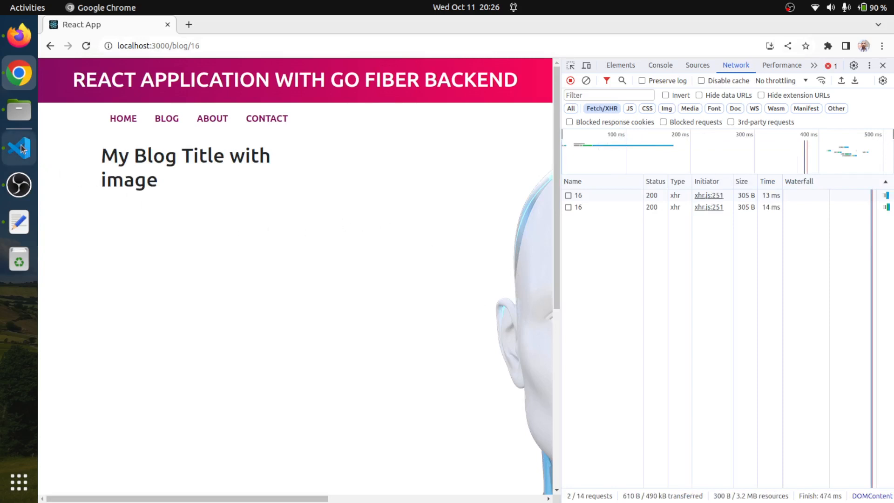
pyautogui.click(18, 148)
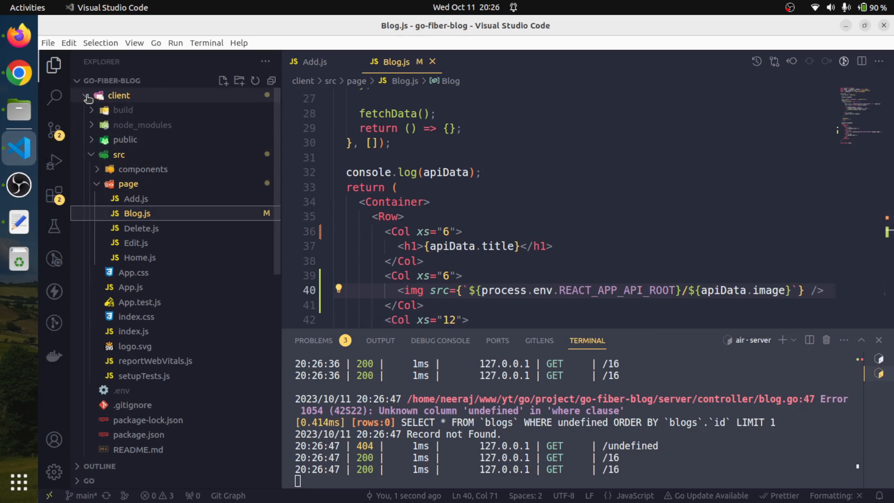
# Open server.go and find app.Static("/static", "./static").
pyautogui.click(86, 95)
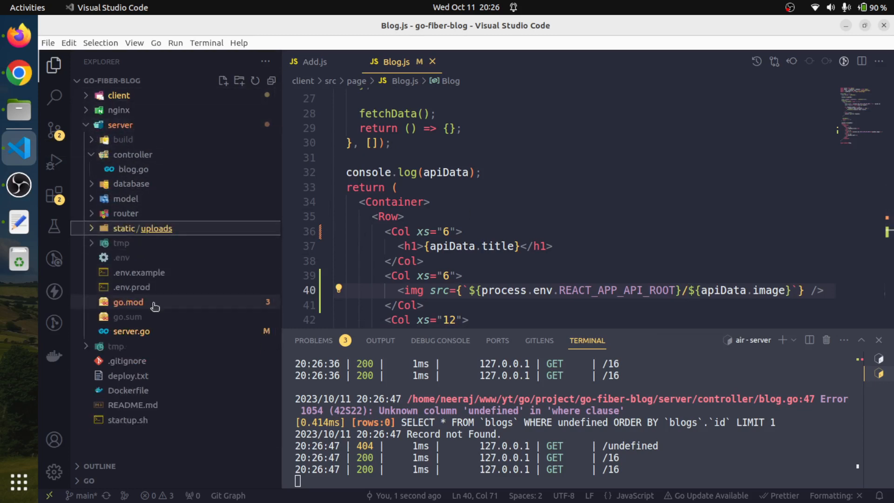
pyautogui.click(131, 331)
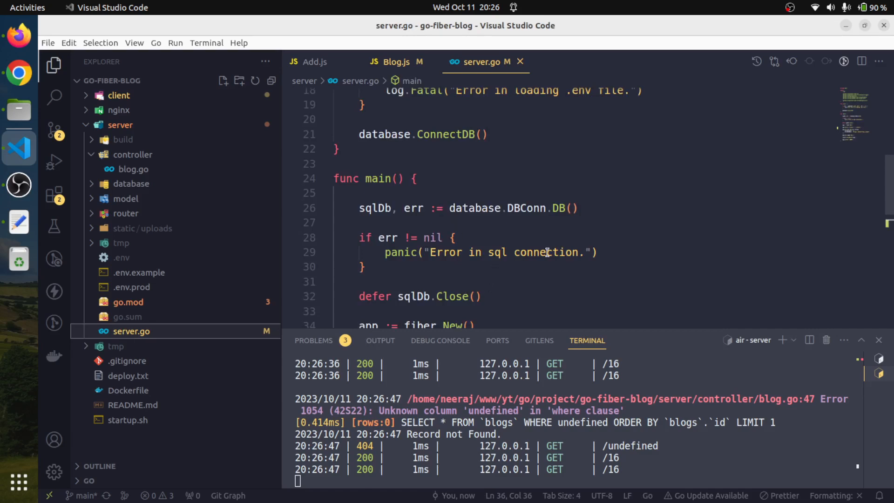
pyautogui.scroll(-3)
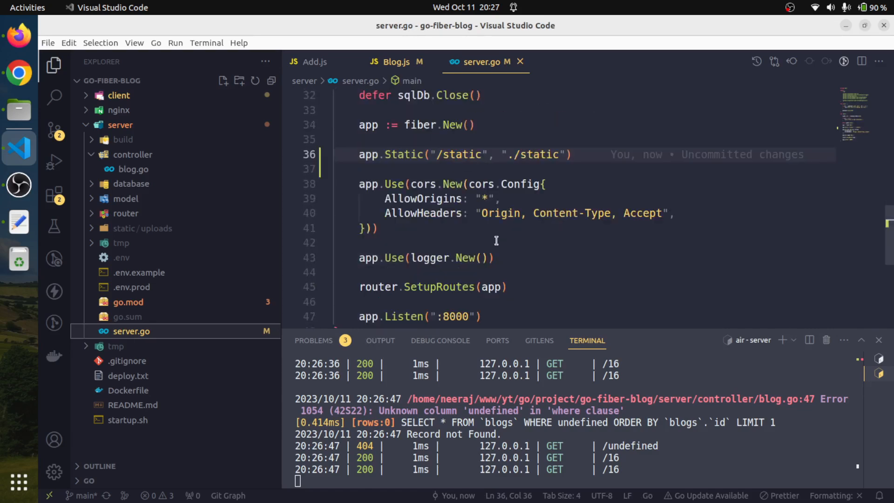
pyautogui.scroll(3)
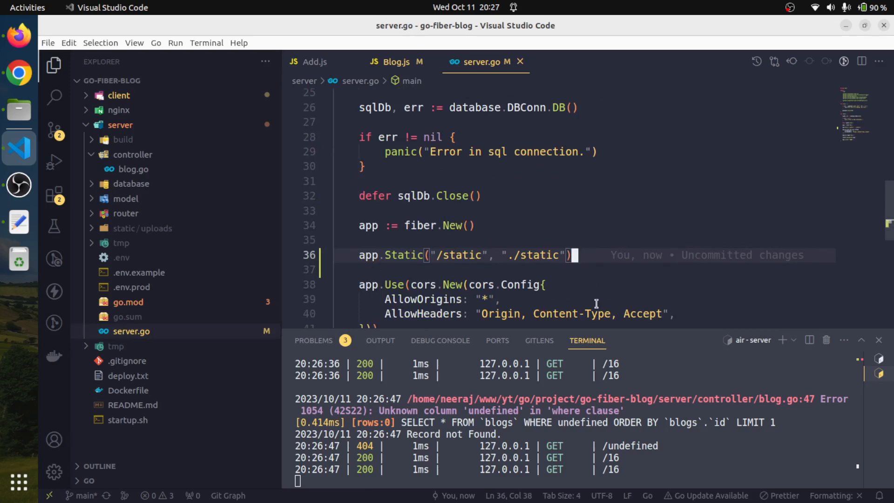
pyautogui.press('Left')
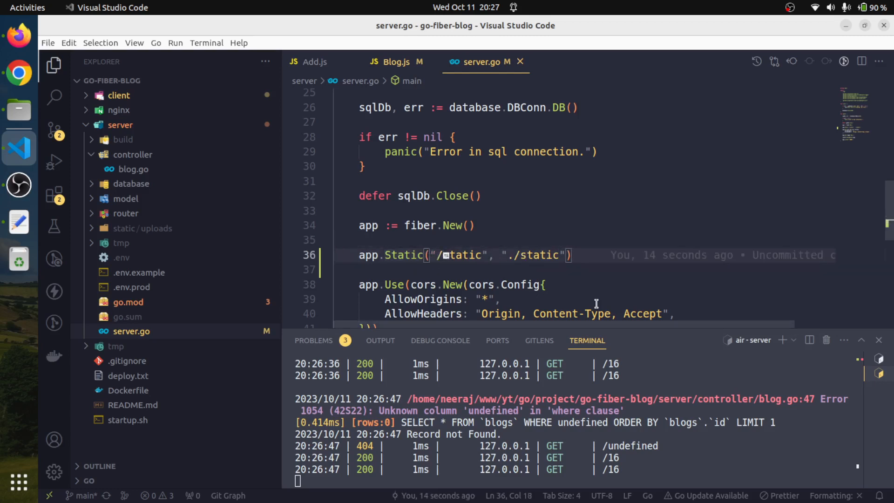
# Highlight 'static' in post 16's image path static/uploads/hero-img.png in the Response tab.
pyautogui.click(19, 72)
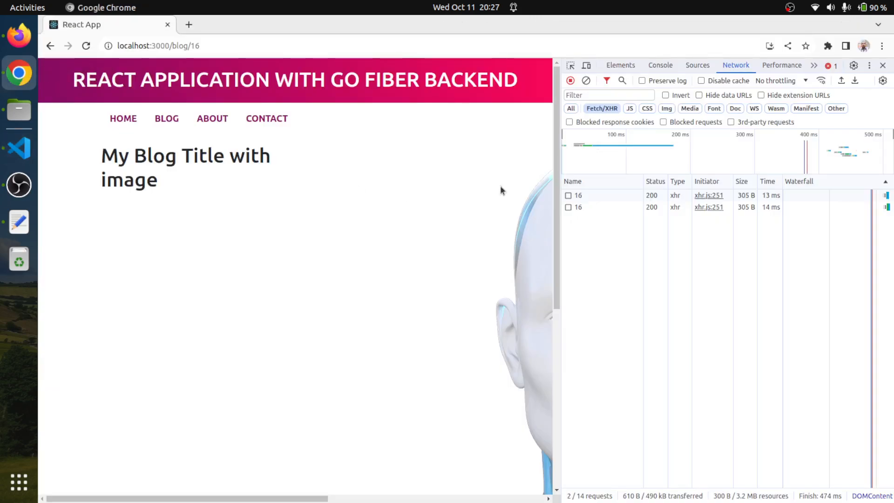
pyautogui.click(577, 207)
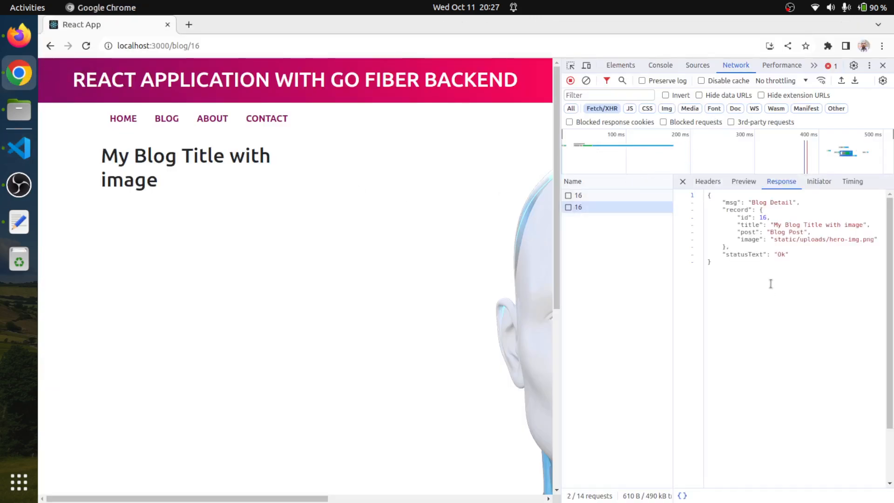
pyautogui.doubleClick(785, 239)
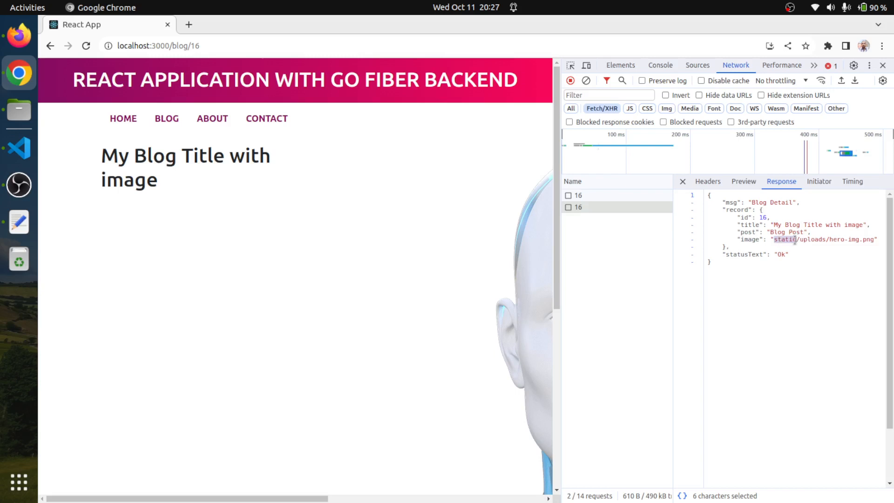
pyautogui.moveTo(277, 205)
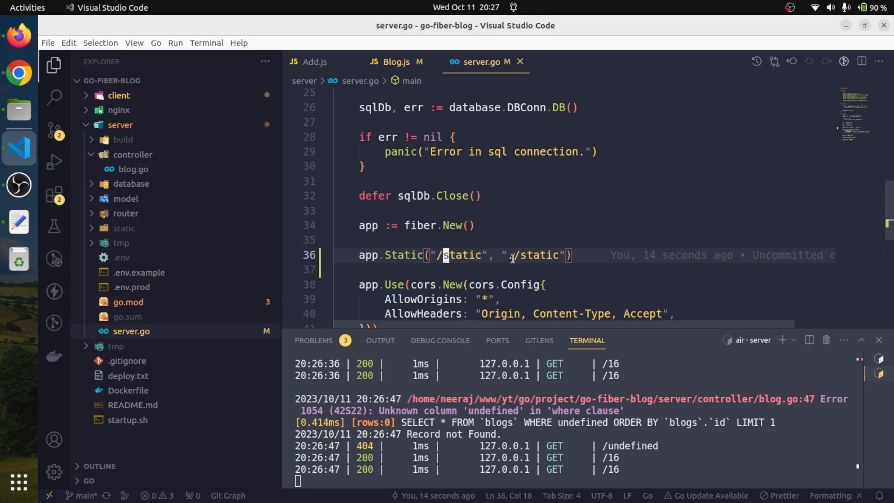
# Recheck the './static' path in server.go and reopen the Blog.js tab.
pyautogui.write('./')
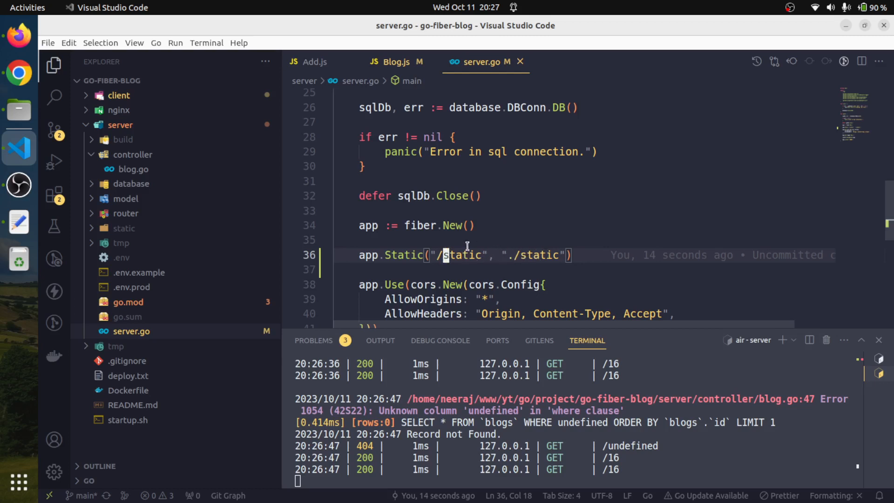
pyautogui.moveTo(523, 260)
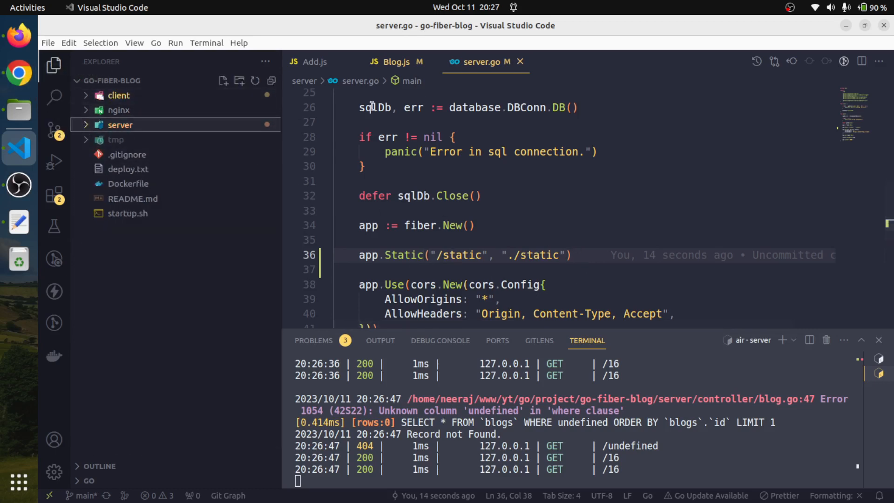
pyautogui.click(393, 61)
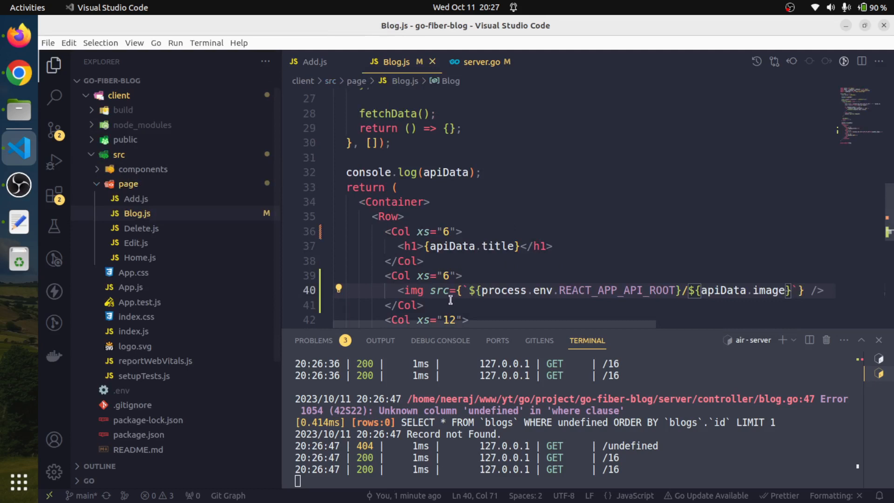
# Give the Blog.js img tag width="250" and height="250", then save the file.
pyautogui.doubleClick(412, 290)
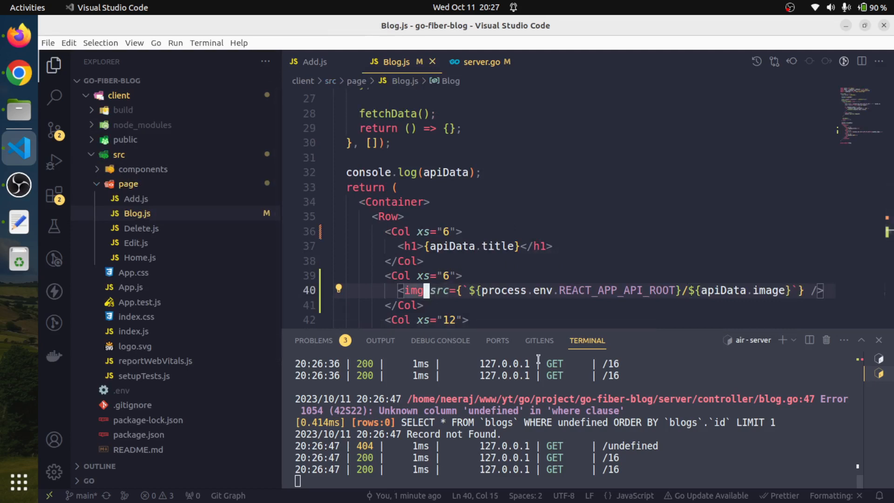
pyautogui.write('width={')
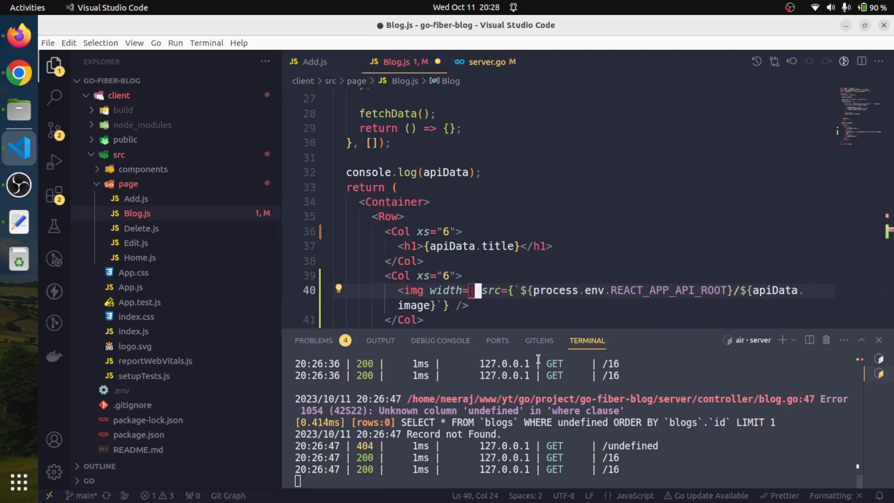
pyautogui.write('"')
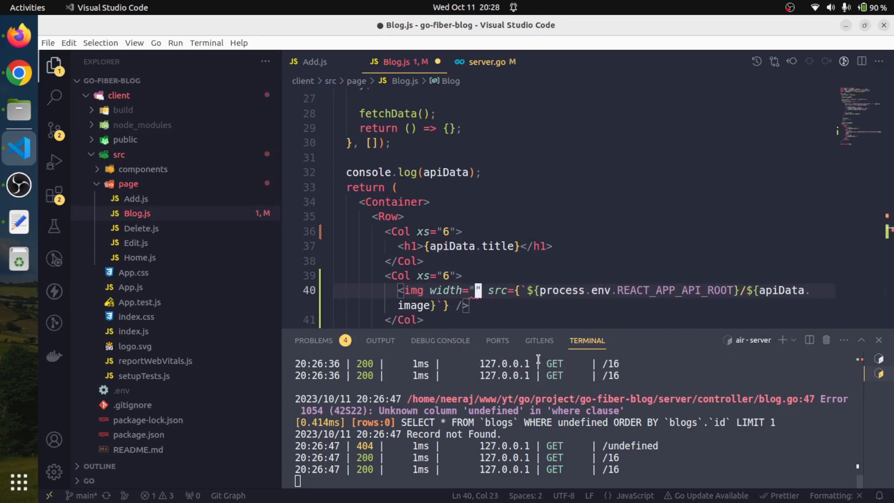
pyautogui.write('250')
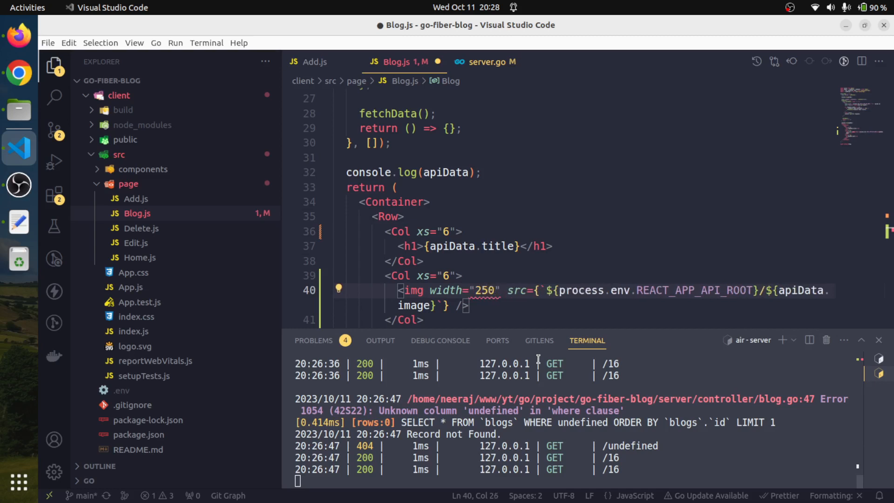
pyautogui.write('height=')
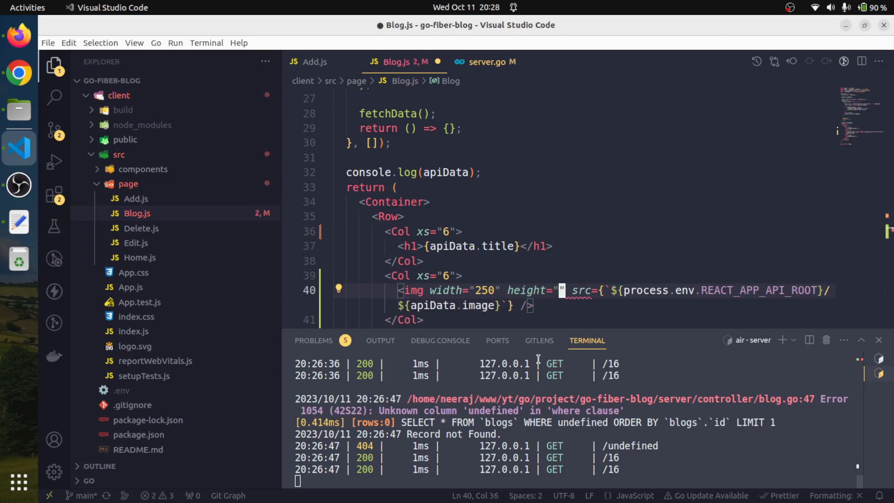
pyautogui.write('250')
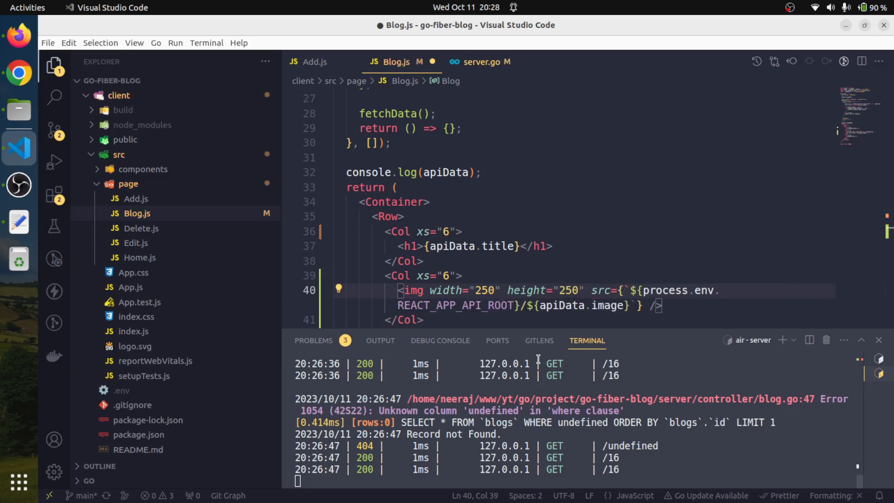
pyautogui.press('ctrl+s')
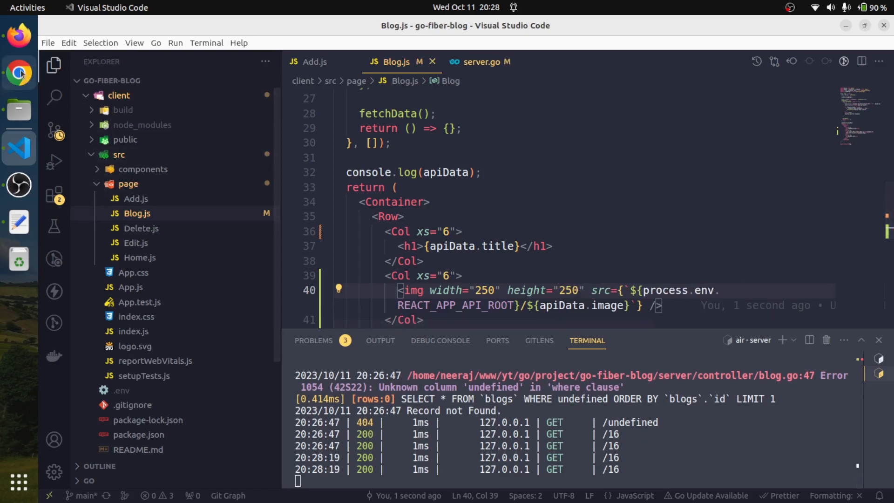
# In Chrome, go to the home list and open the New record with image post.
pyautogui.click(18, 72)
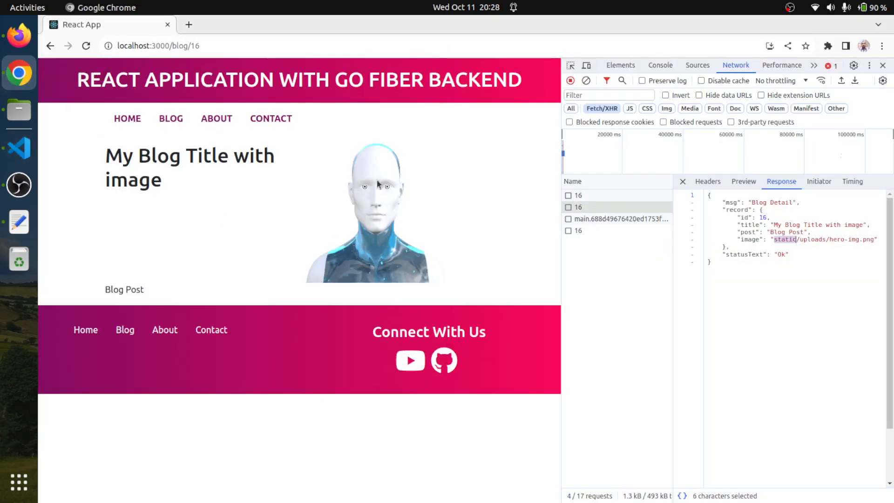
pyautogui.moveTo(320, 225)
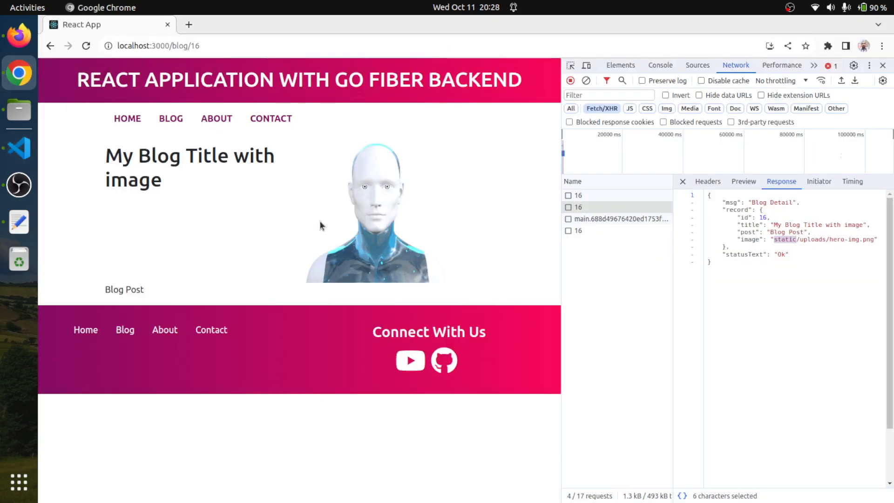
pyautogui.click(127, 119)
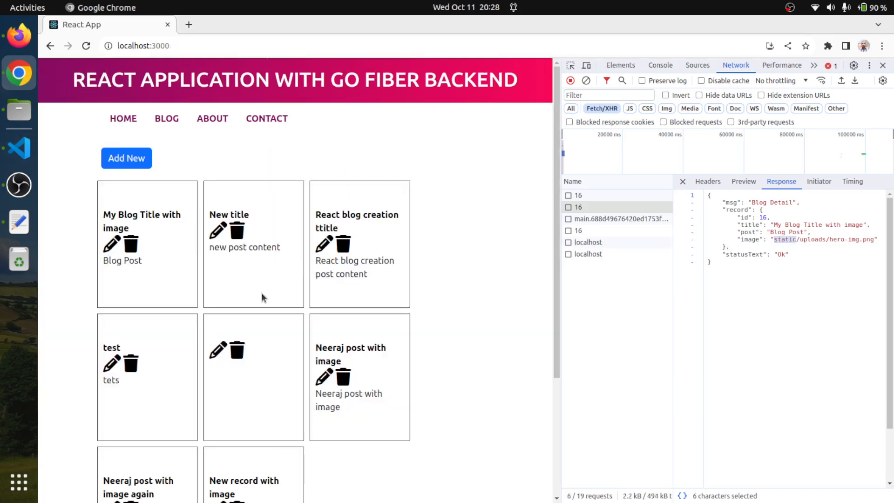
pyautogui.scroll(-3)
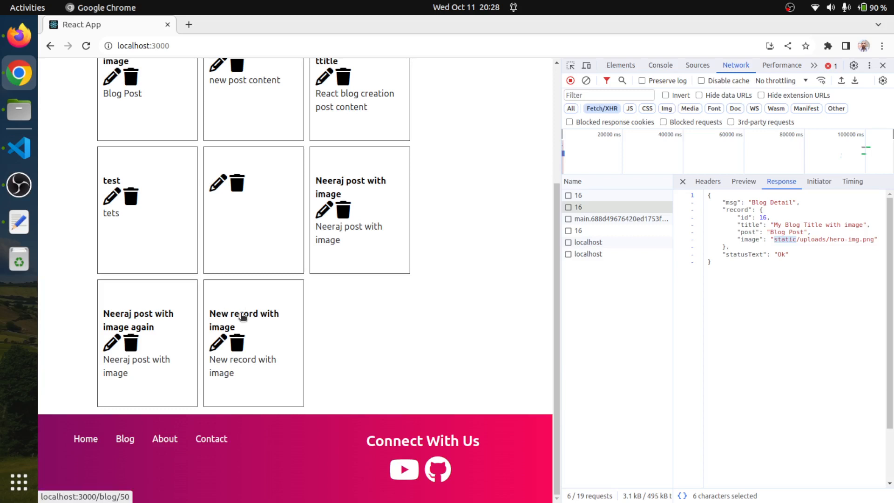
pyautogui.click(244, 320)
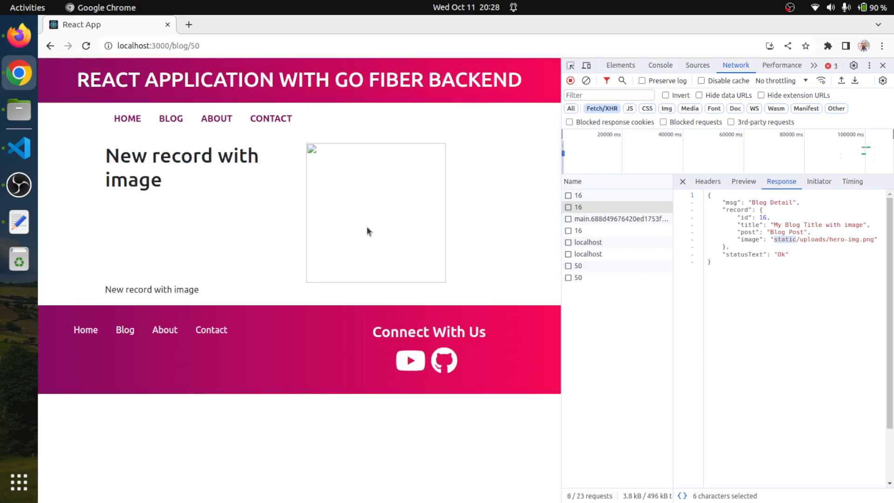
pyautogui.moveTo(205, 155)
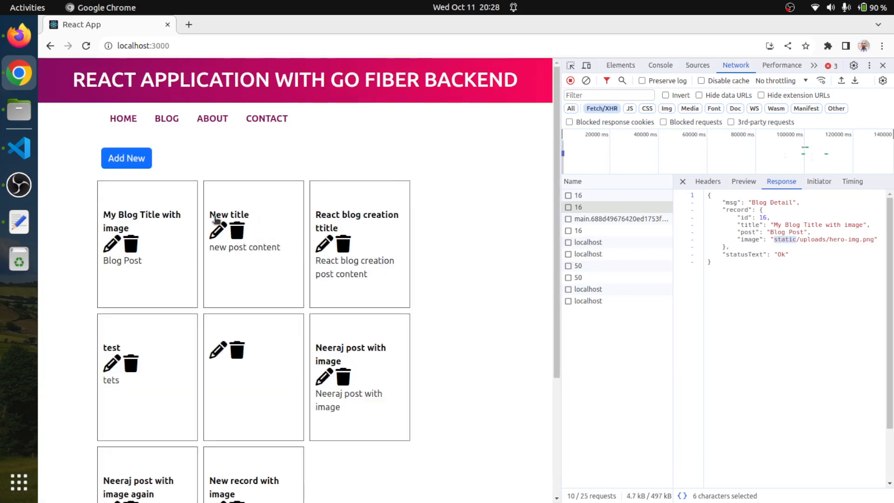
# Edit the New title post to upload a photo, then return to the home list.
pyautogui.click(218, 230)
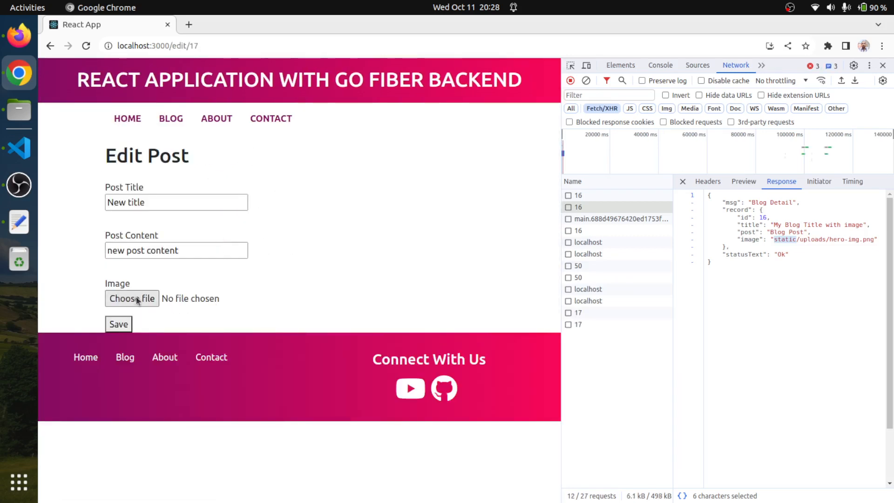
pyautogui.click(131, 298)
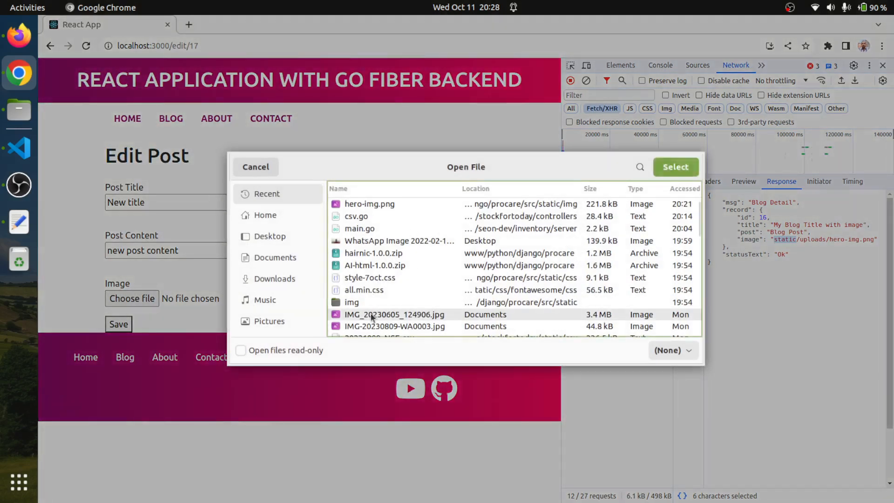
pyautogui.click(255, 166)
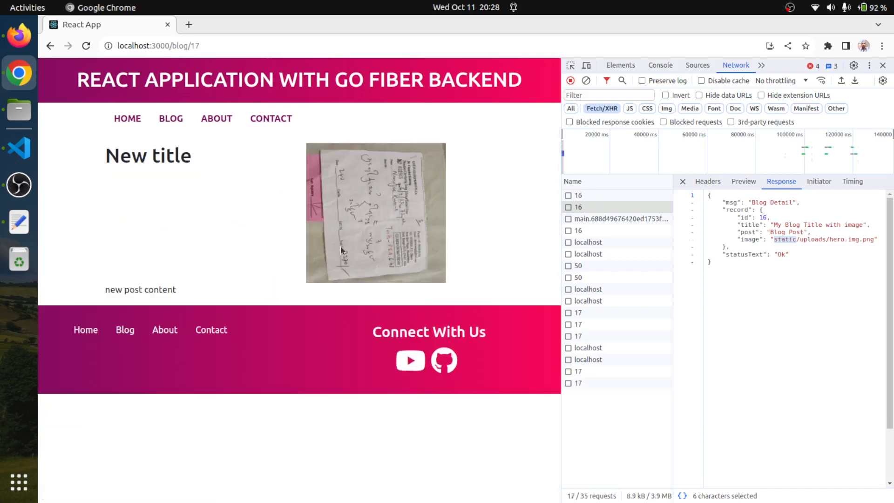
pyautogui.click(127, 118)
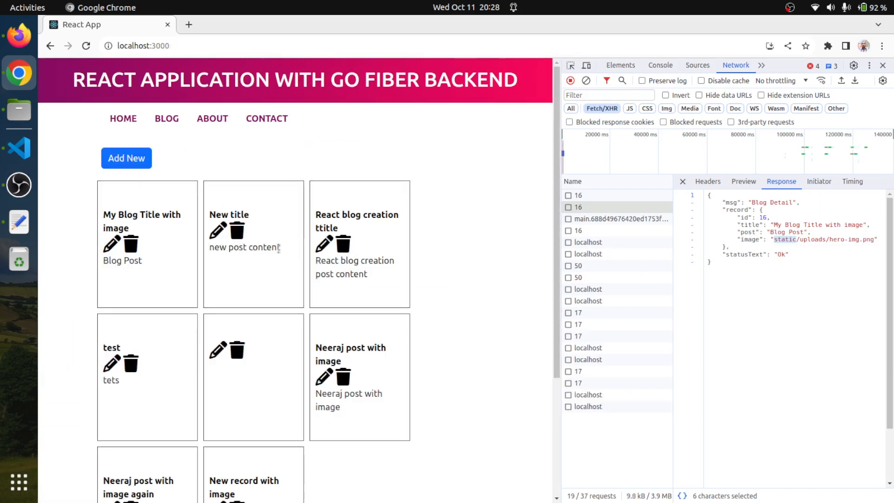
pyautogui.moveTo(147, 217)
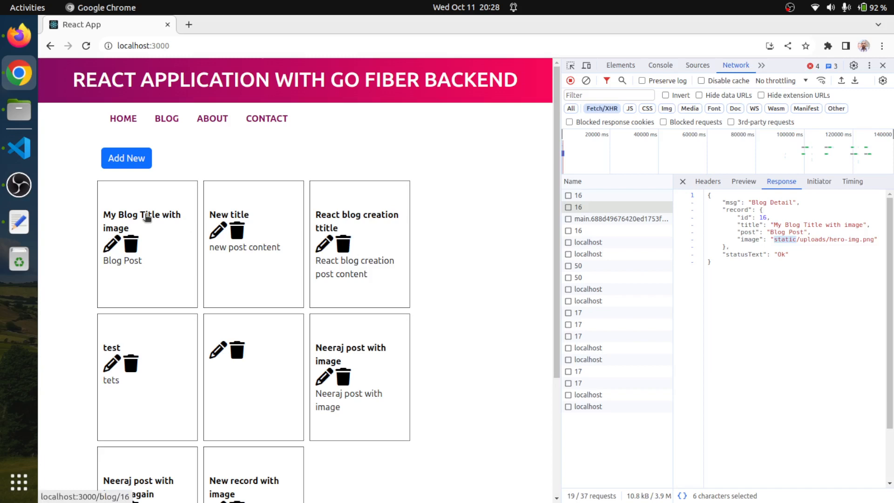
pyautogui.moveTo(148, 231)
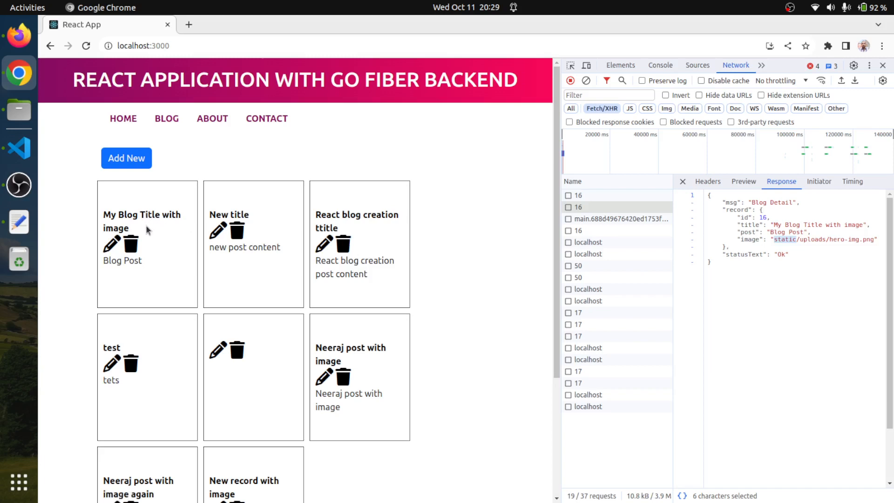
pyautogui.moveTo(84, 201)
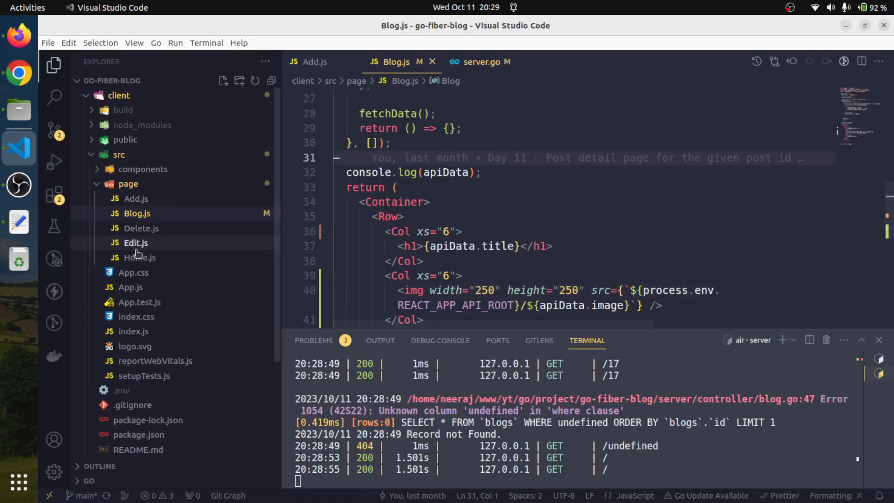
# In Home.js, start a new div containing an img tag with an empty src.
pyautogui.click(138, 257)
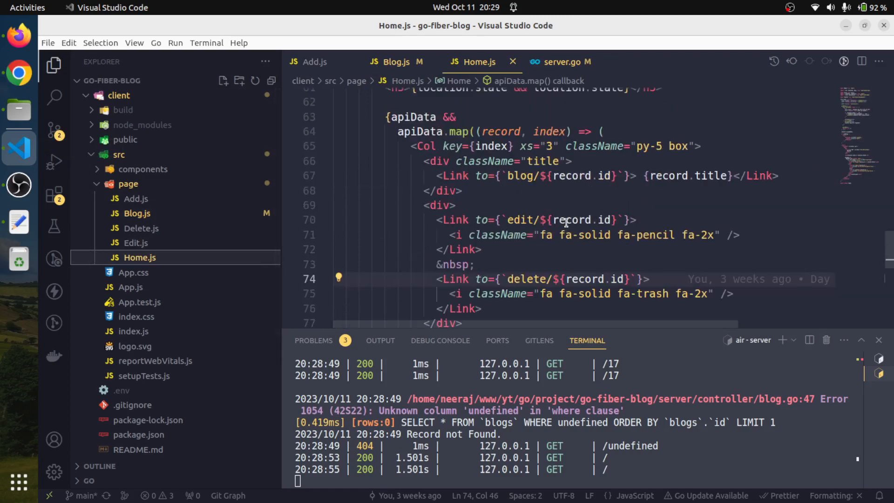
pyautogui.moveTo(432, 172)
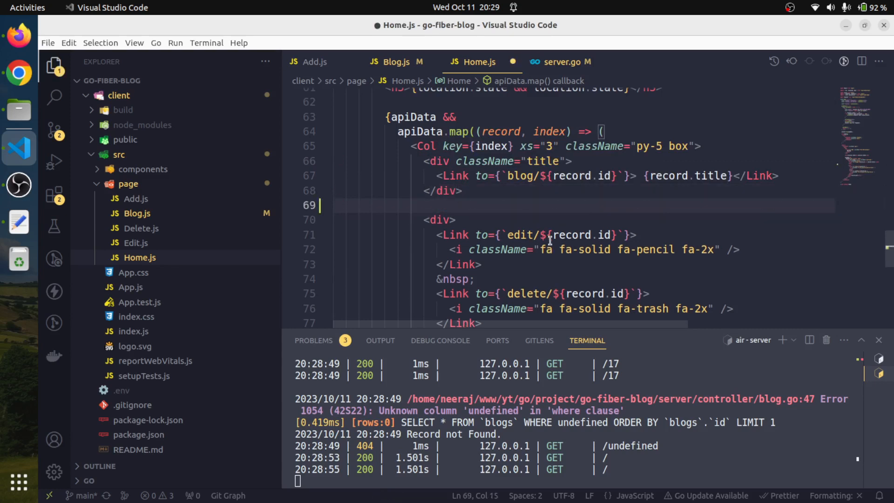
pyautogui.write('<div>')
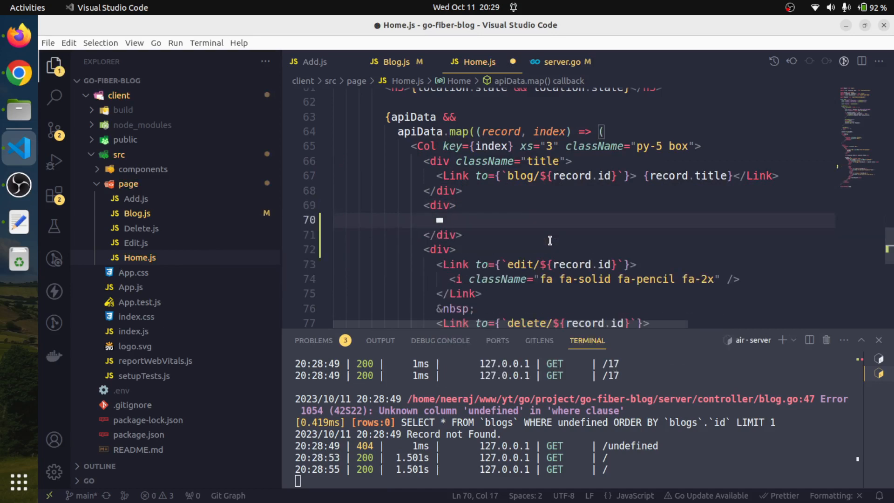
pyautogui.write('img')
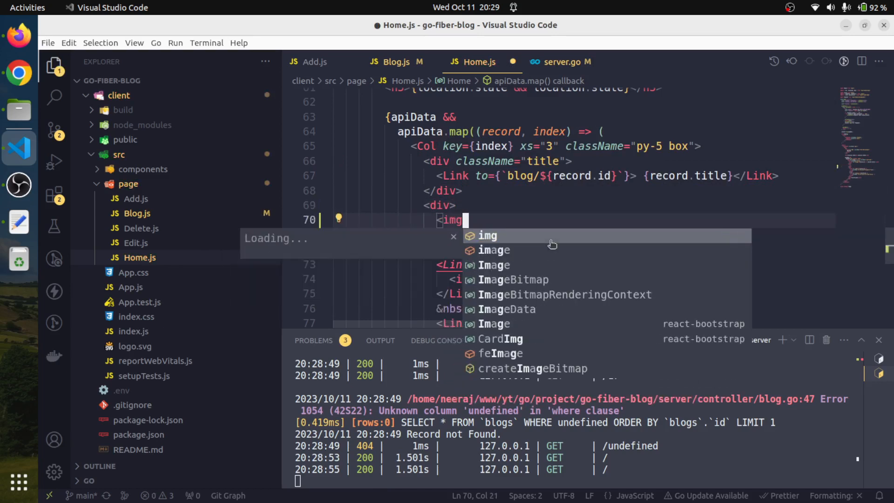
pyautogui.write('s')
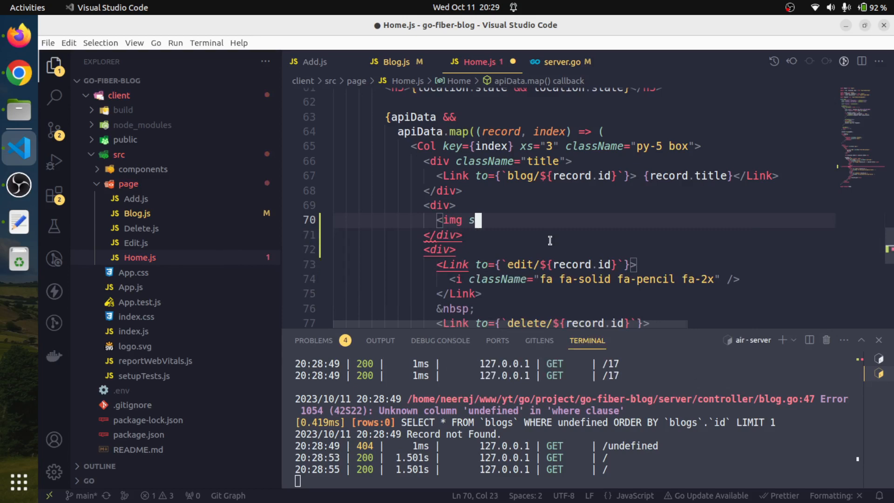
pyautogui.write('rc=""')
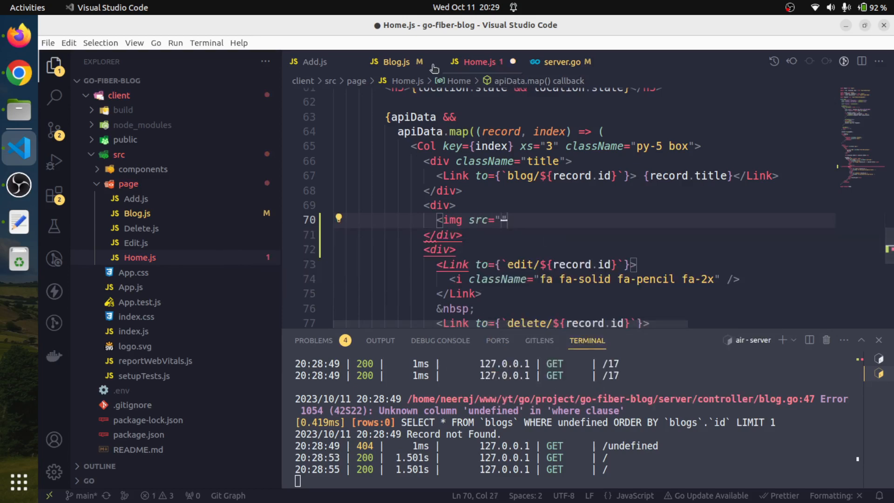
# Paste Blog.js's sized src attributes, self-close the tag, and replace apiData with record.
pyautogui.click(393, 62)
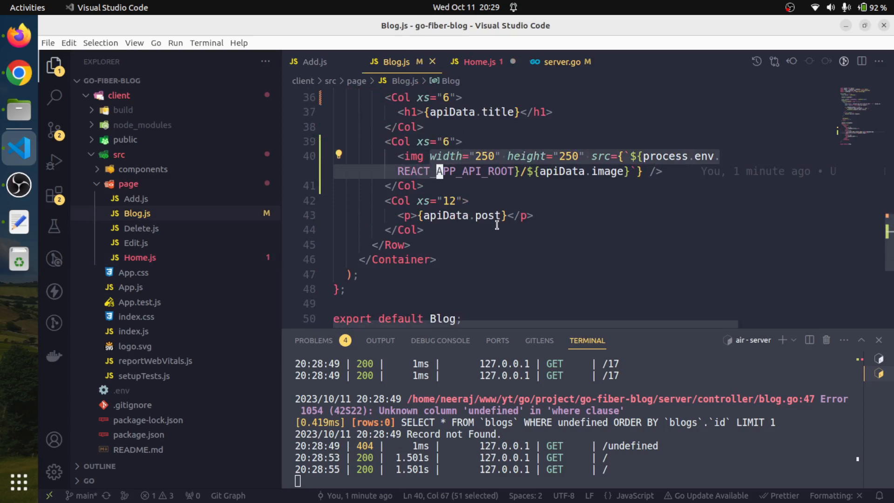
pyautogui.press('shift+End')
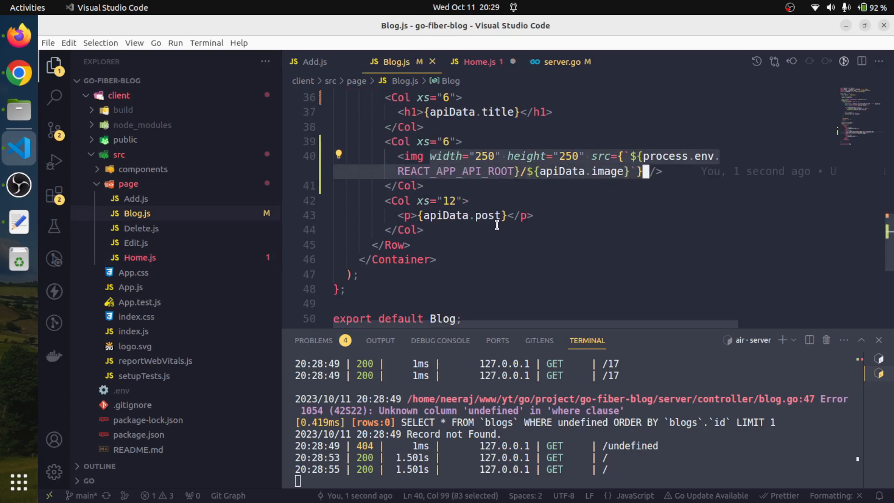
pyautogui.click(475, 61)
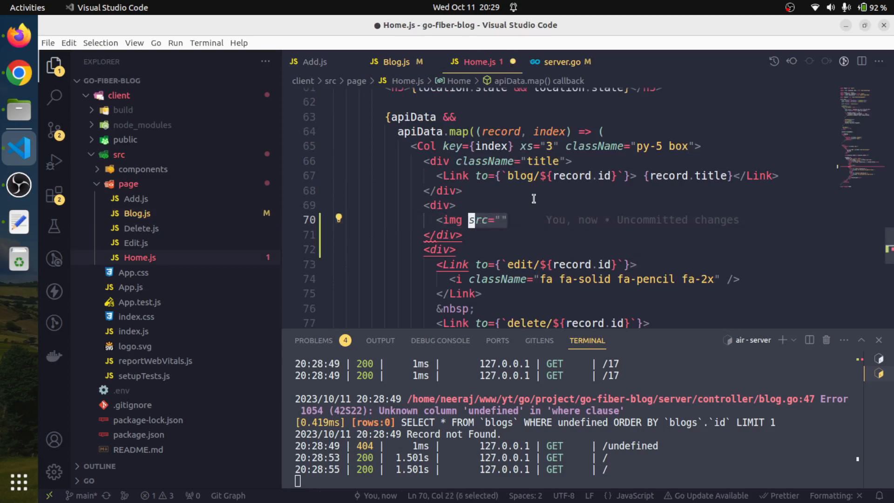
pyautogui.write('width="250" height="250" src={`${process.env.REACT_APP_API_ROOT}/${apiData.image}`}')
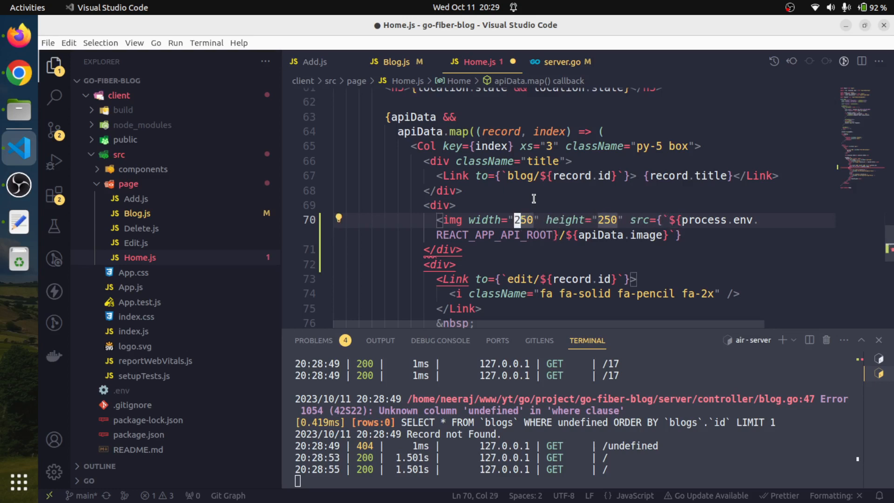
pyautogui.press('Backspace')
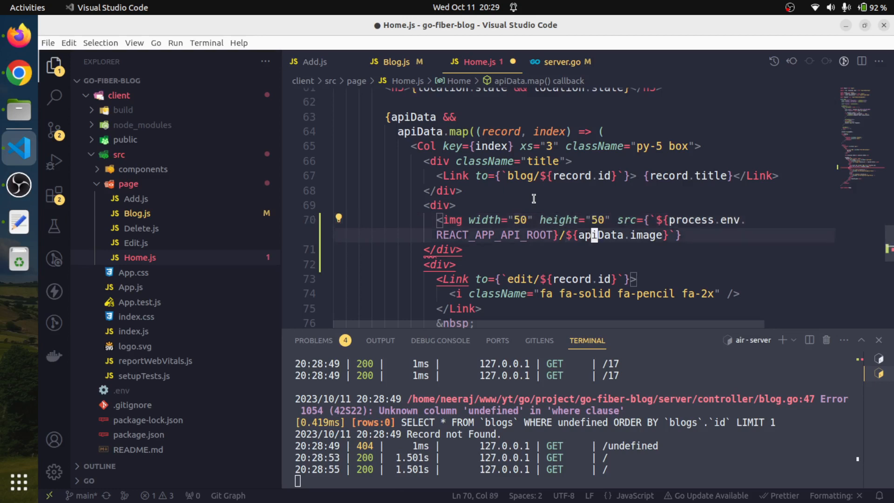
pyautogui.click(682, 235)
pyautogui.write(' />')
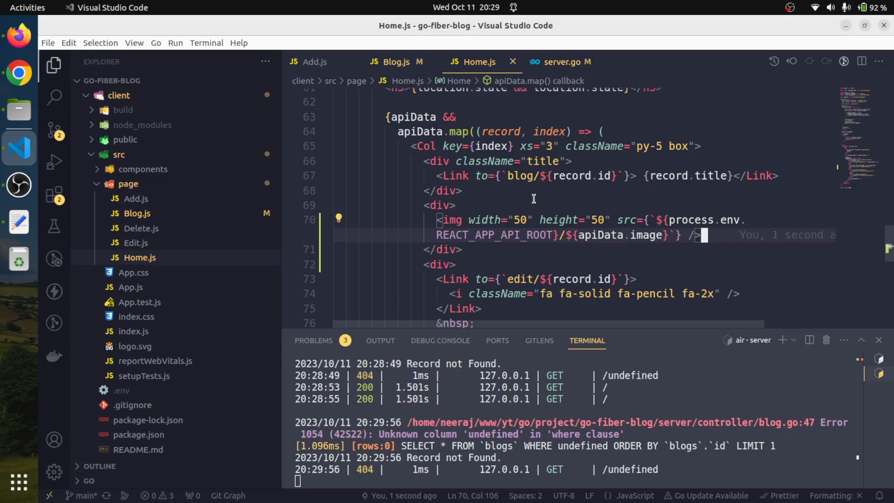
pyautogui.doubleClick(669, 175)
pyautogui.write('record')
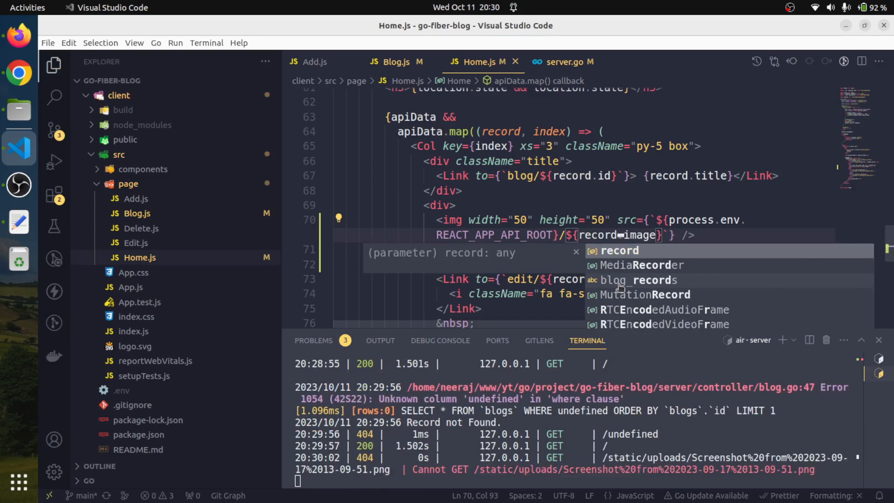
pyautogui.click(19, 72)
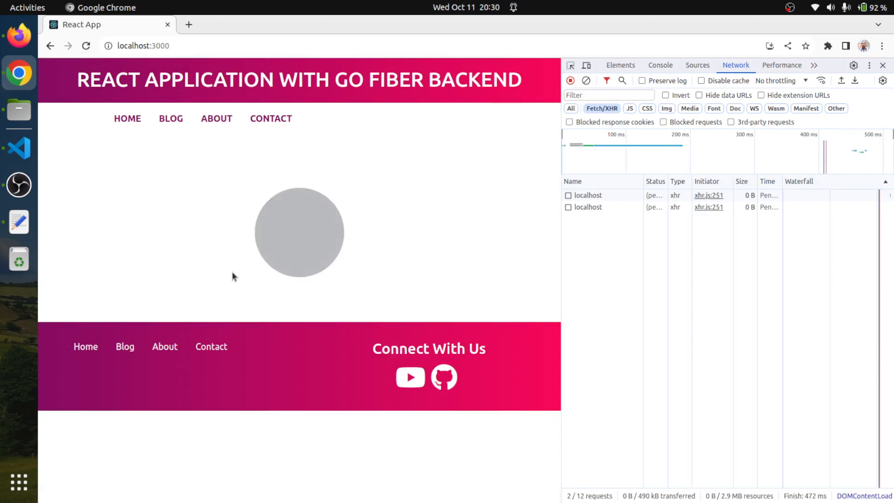
# Reload the home list to check post thumbnails, close DevTools, and return to the editor.
pyautogui.click(170, 118)
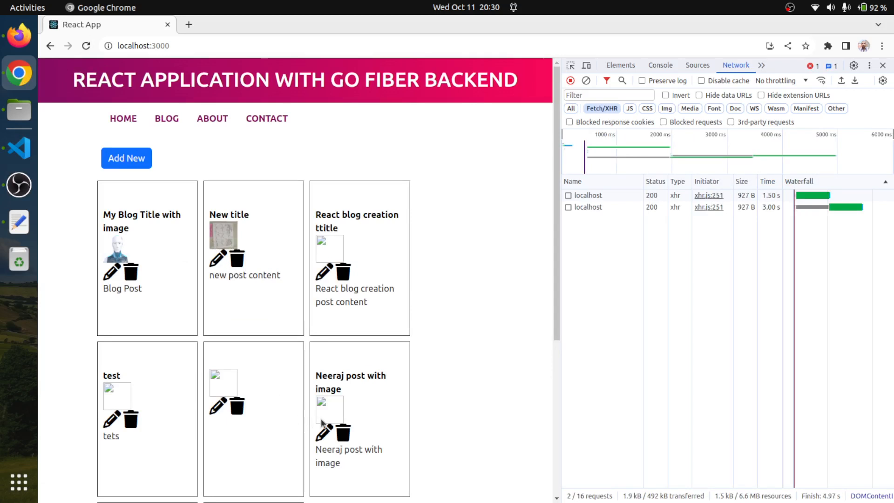
pyautogui.moveTo(167, 253)
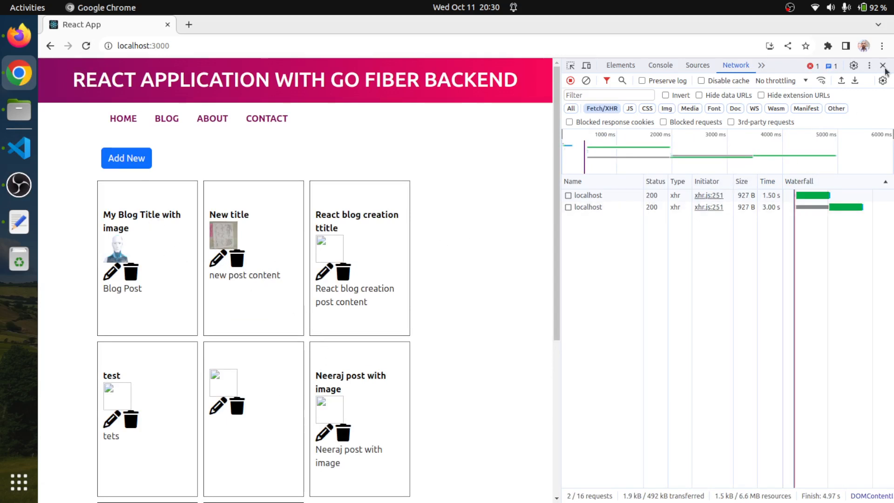
pyautogui.click(884, 66)
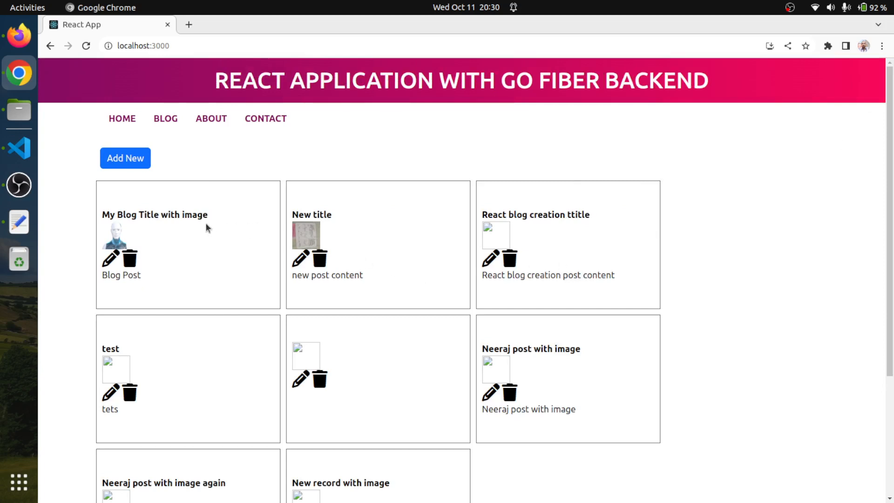
pyautogui.moveTo(259, 312)
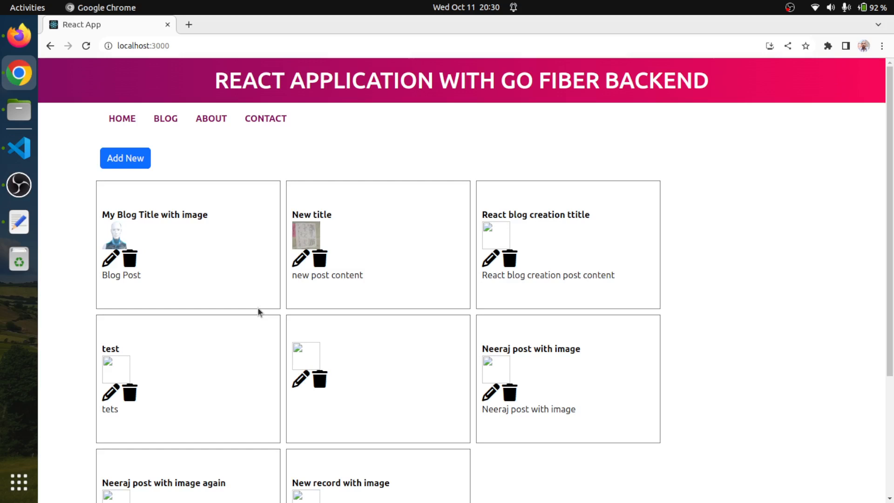
pyautogui.moveTo(182, 273)
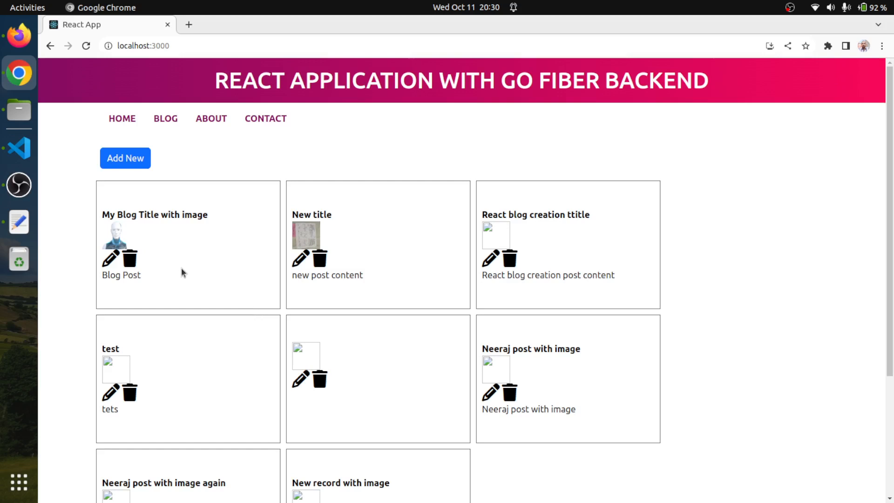
pyautogui.moveTo(19, 148)
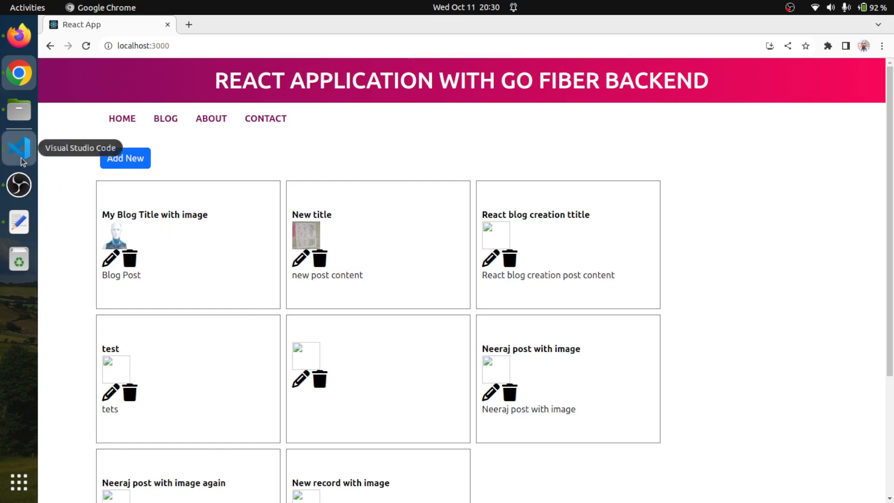
pyautogui.click(18, 148)
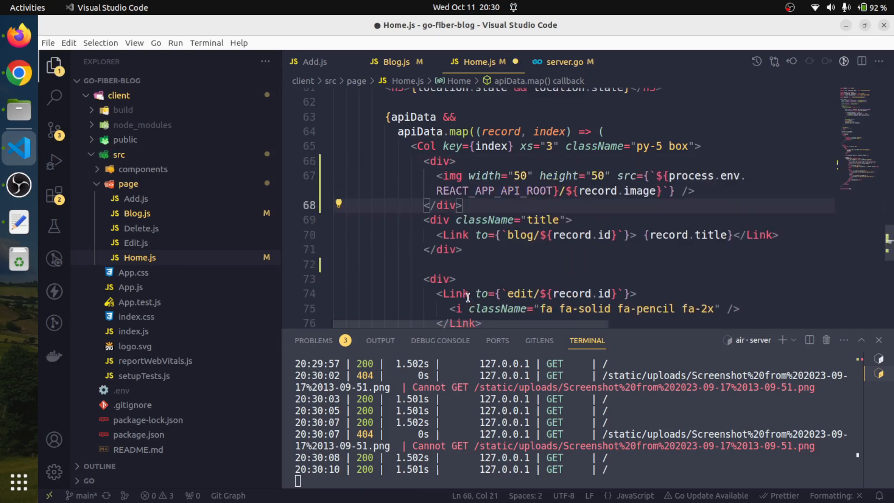
# Change the Home.js image width and height values to 100.
pyautogui.click(520, 175)
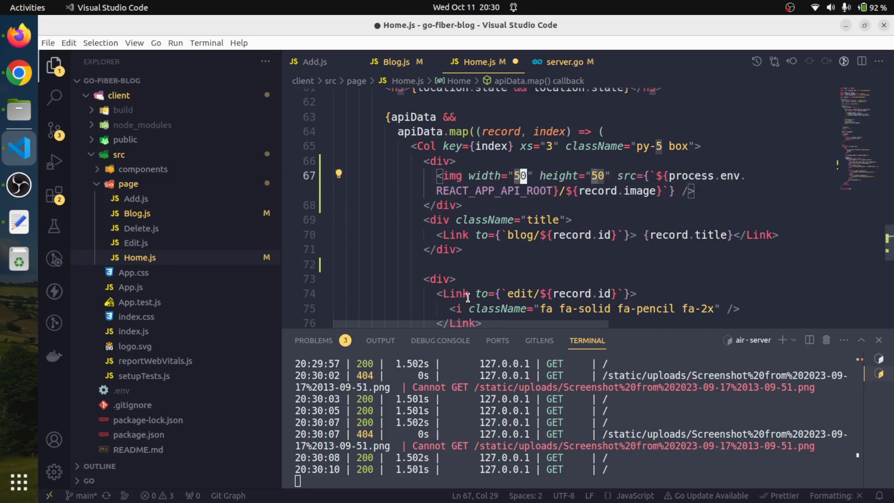
pyautogui.write('100')
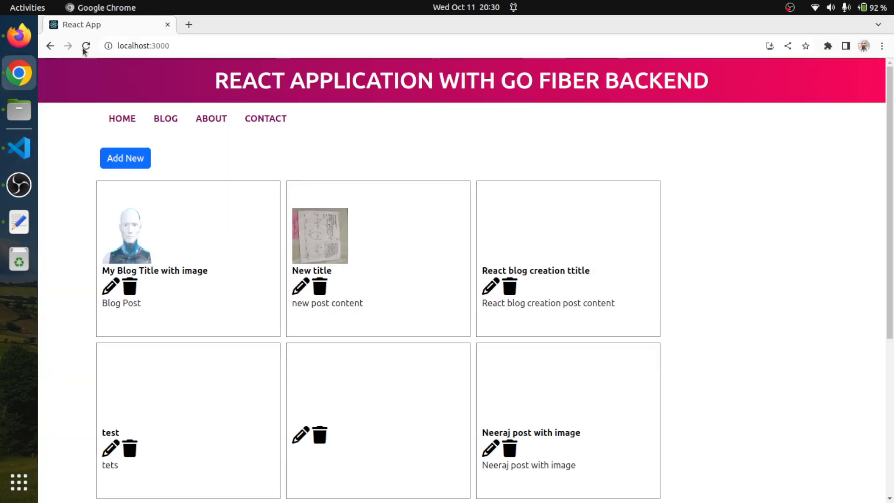
# Reload localhost:3000 to see the larger images above each post title.
pyautogui.click(86, 46)
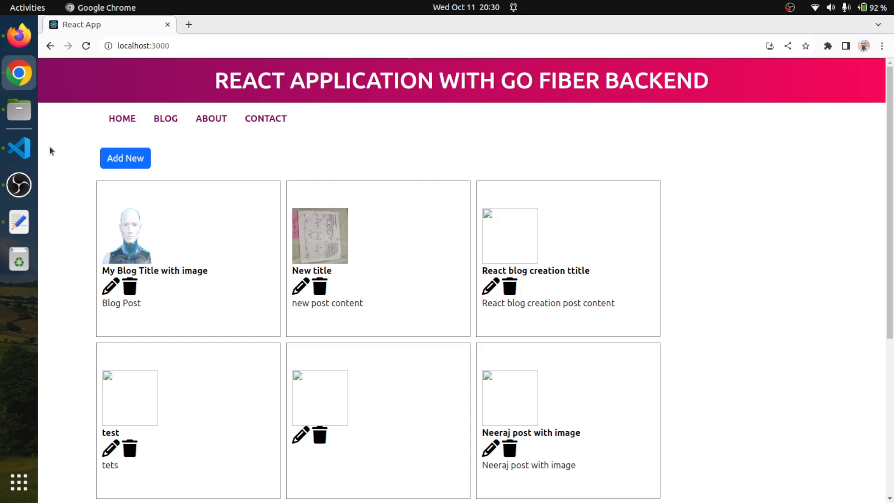
pyautogui.moveTo(129, 287)
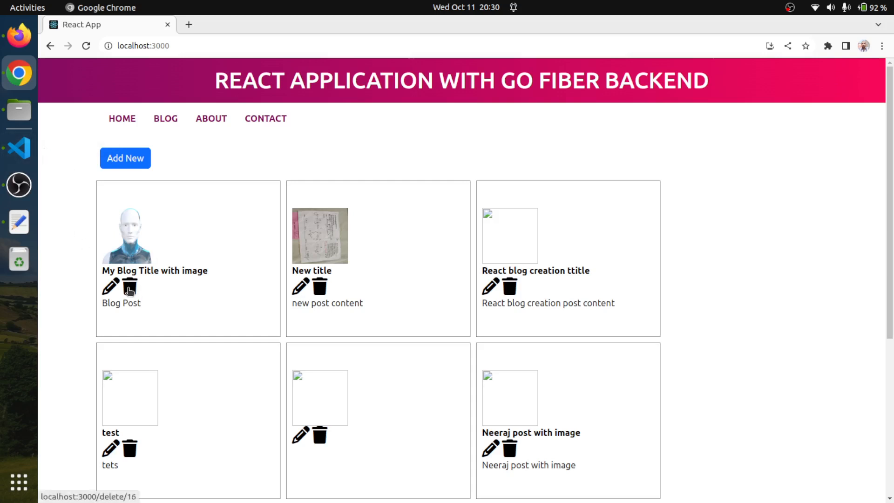
pyautogui.moveTo(262, 252)
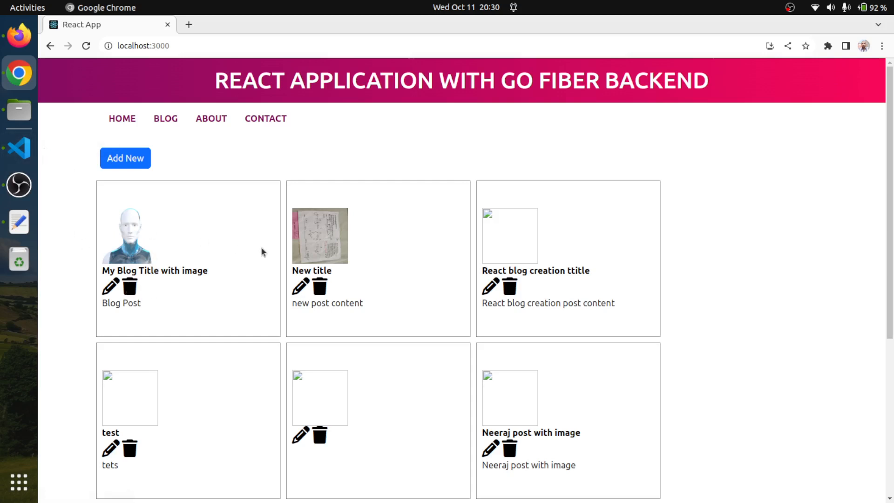
pyautogui.moveTo(221, 288)
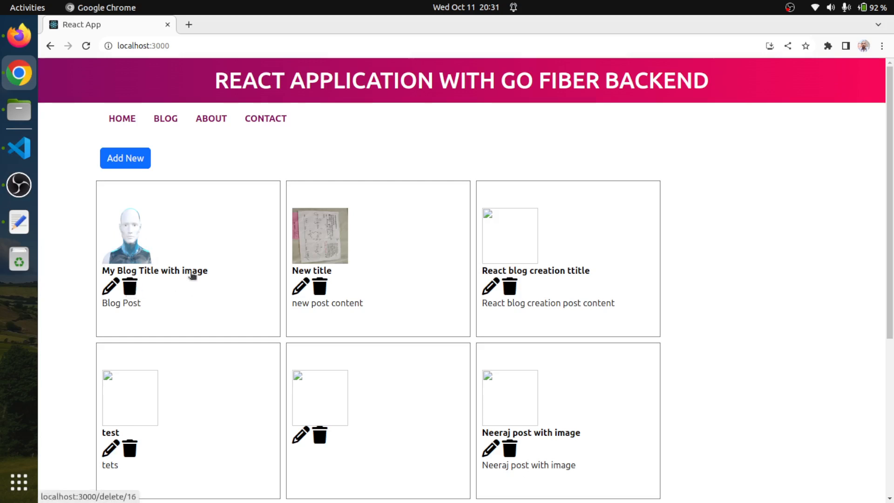
pyautogui.moveTo(207, 265)
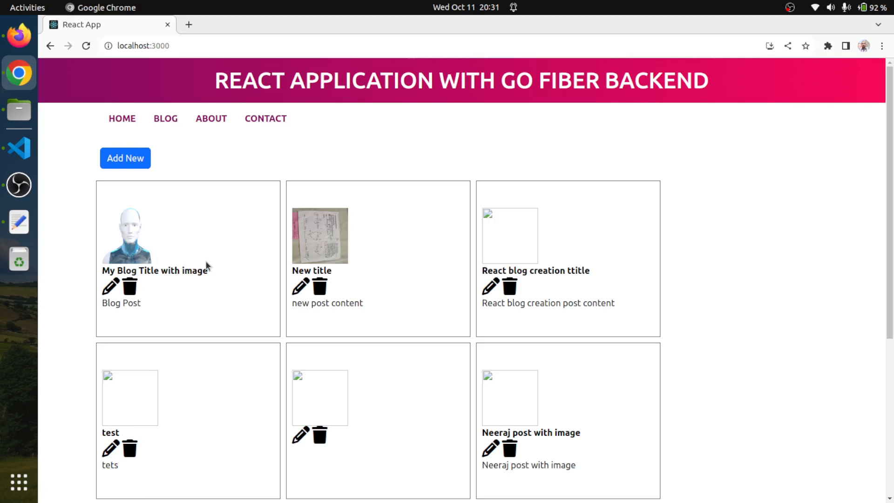
pyautogui.moveTo(159, 267)
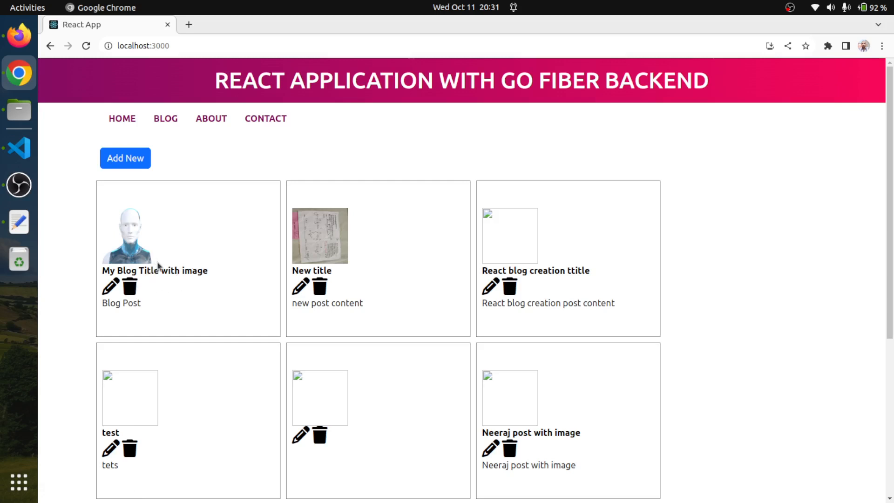
pyautogui.moveTo(19, 148)
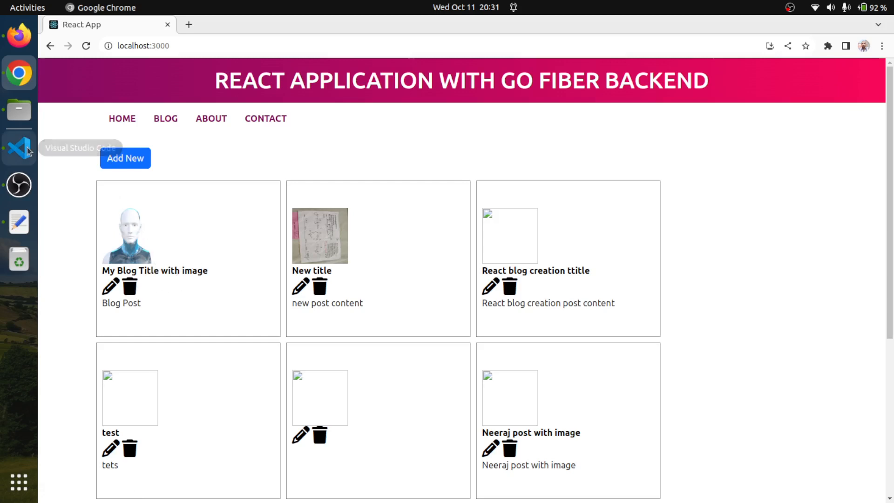
# Open blog.go and add a '// Remove image' comment below the record-not-found check.
pyautogui.click(19, 148)
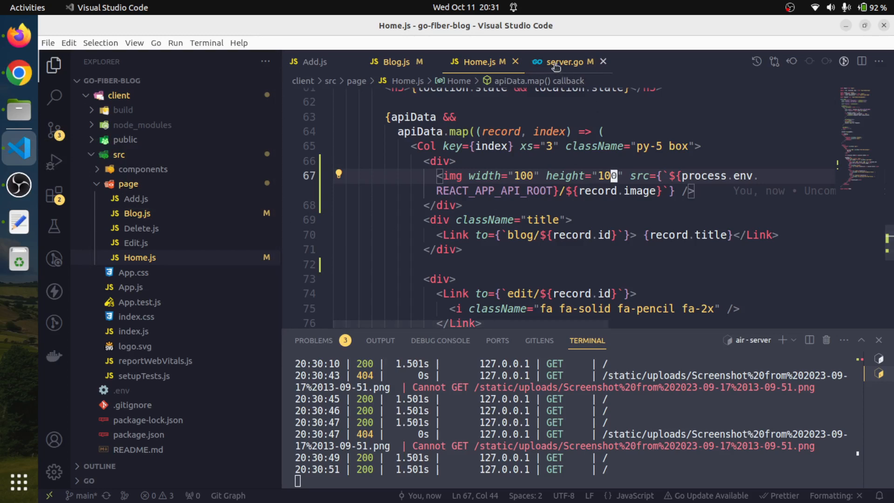
pyautogui.click(562, 62)
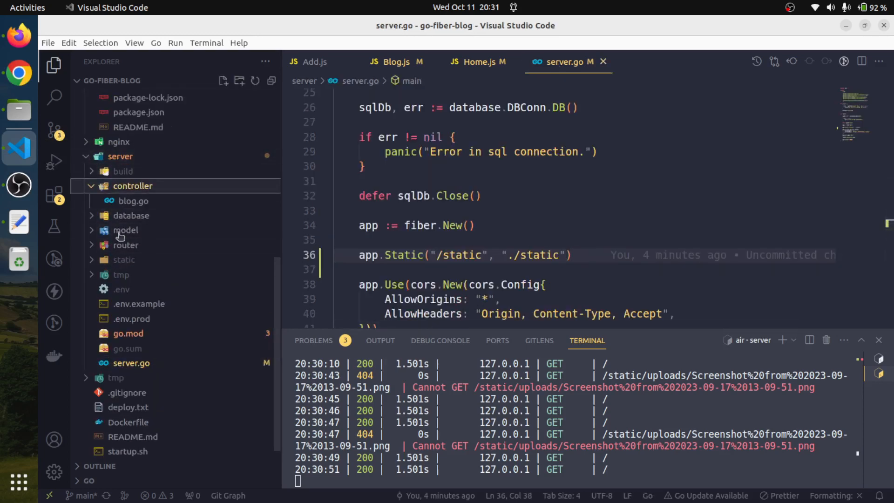
pyautogui.click(134, 201)
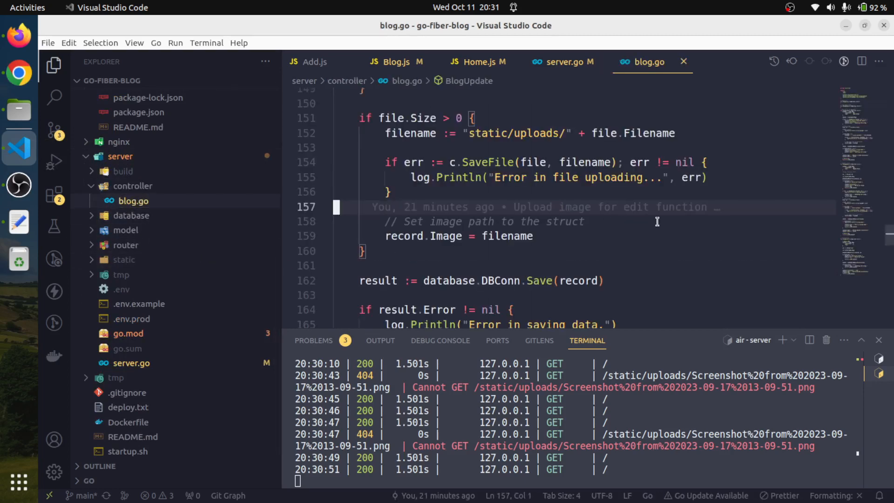
pyautogui.scroll(-3)
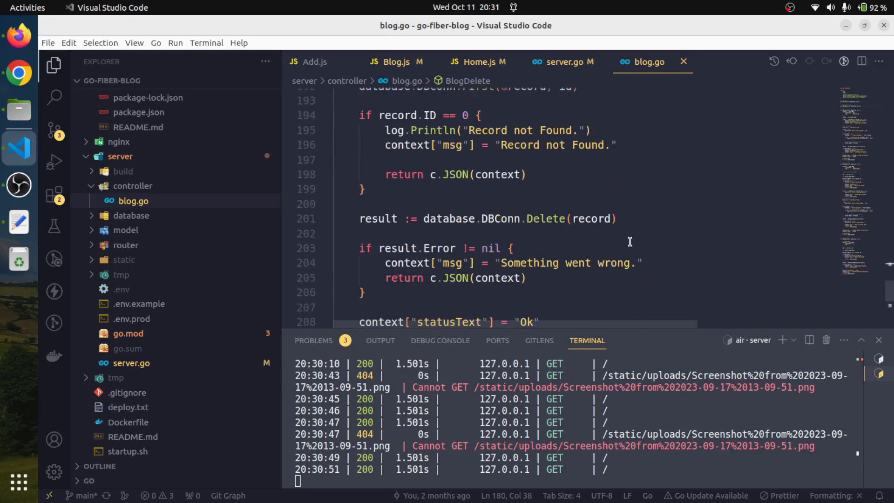
pyautogui.click(364, 189)
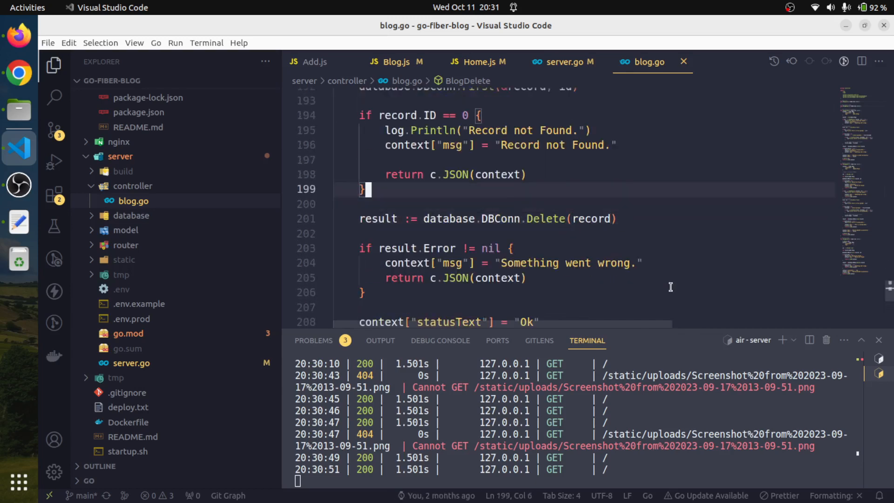
pyautogui.press('Enter')
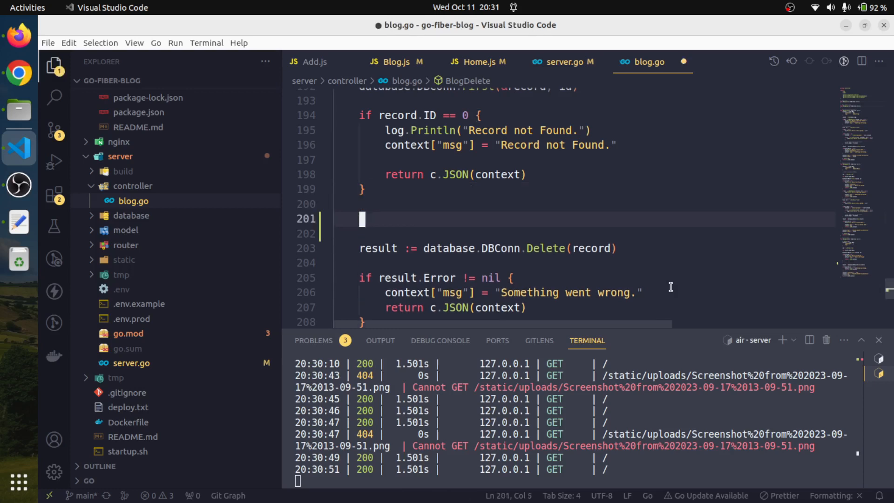
pyautogui.write('// Remove image')
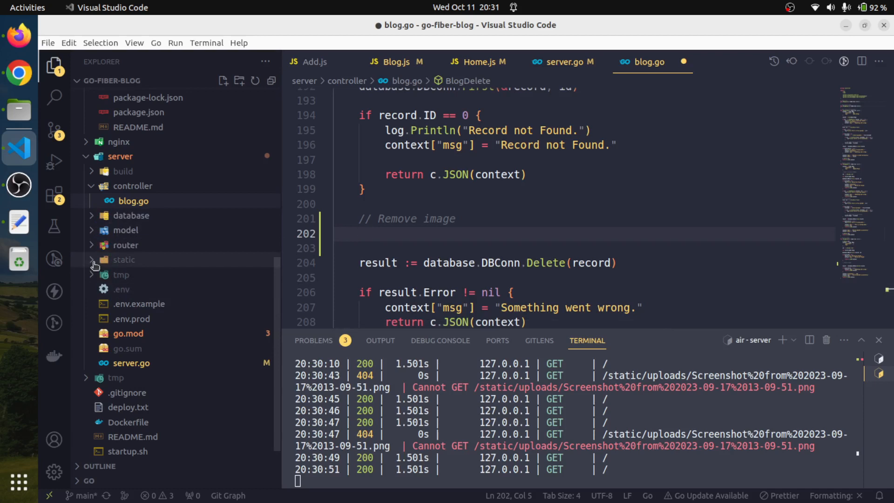
pyautogui.click(92, 260)
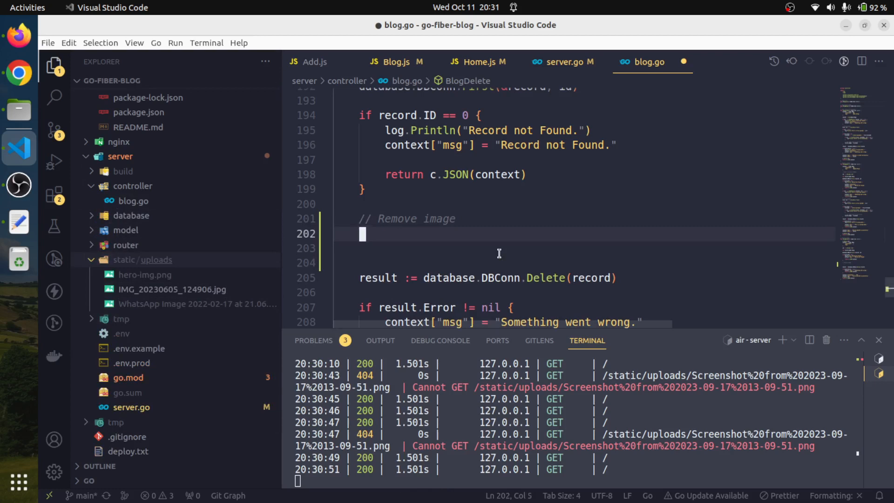
# Add 'filename := record.Image' and begin typing an os.Remove call.
pyautogui.write('file')
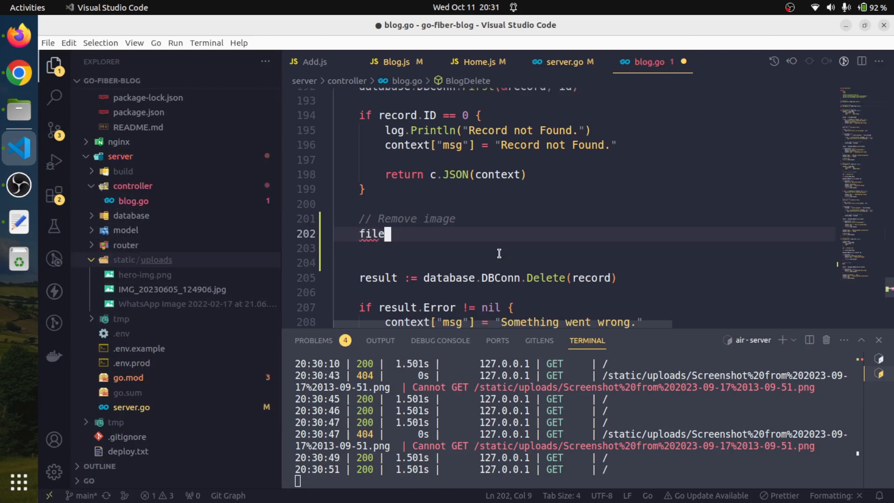
pyautogui.write('name')
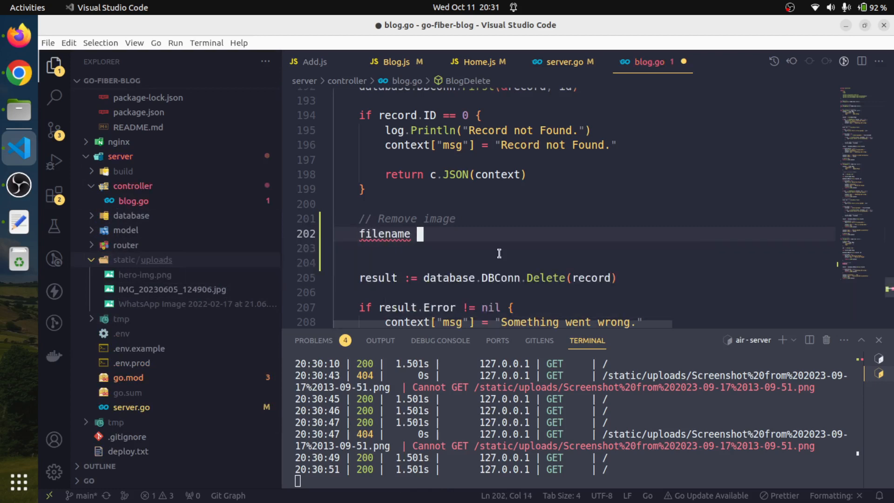
pyautogui.write(':=')
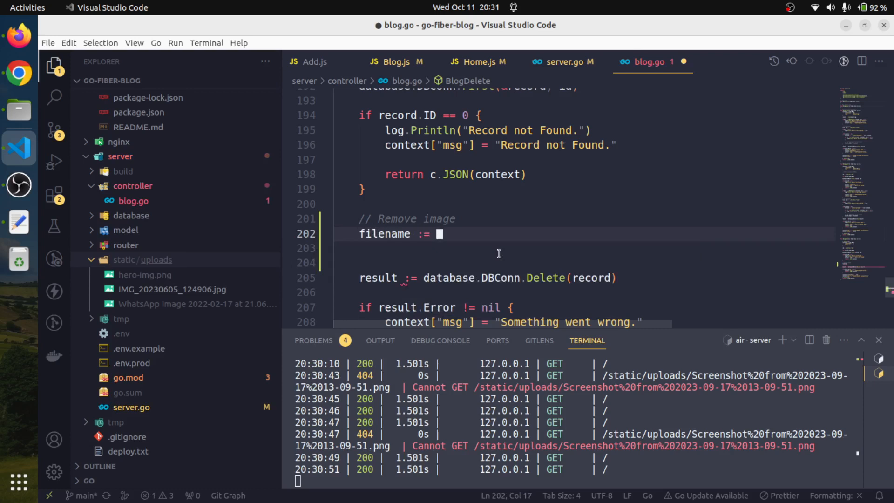
pyautogui.write('record')
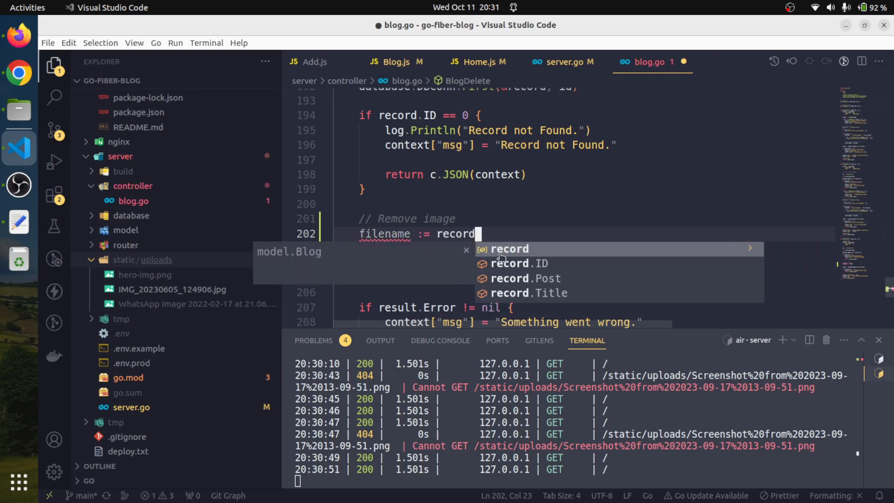
pyautogui.write('.Image')
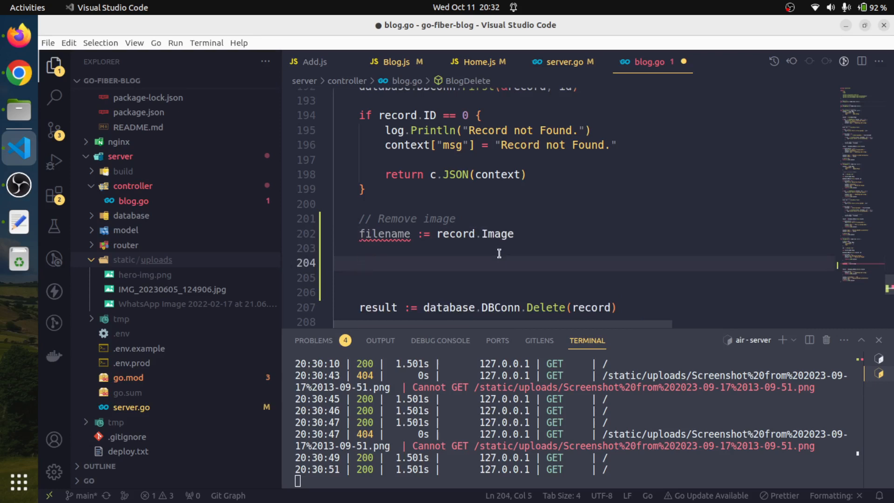
pyautogui.write('os')
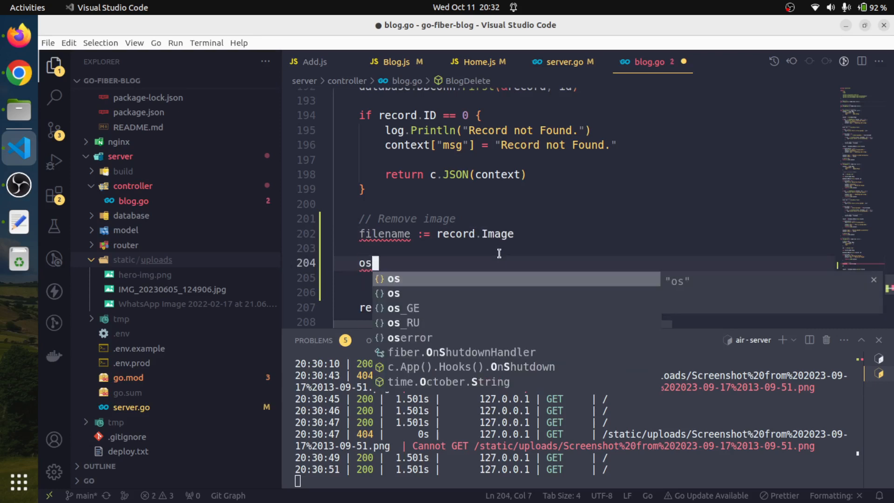
pyautogui.write('.')
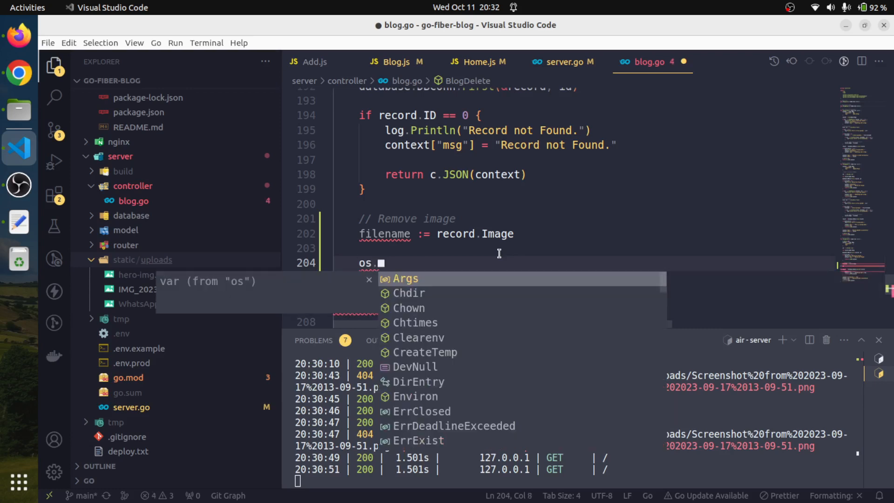
pyautogui.write('Re')
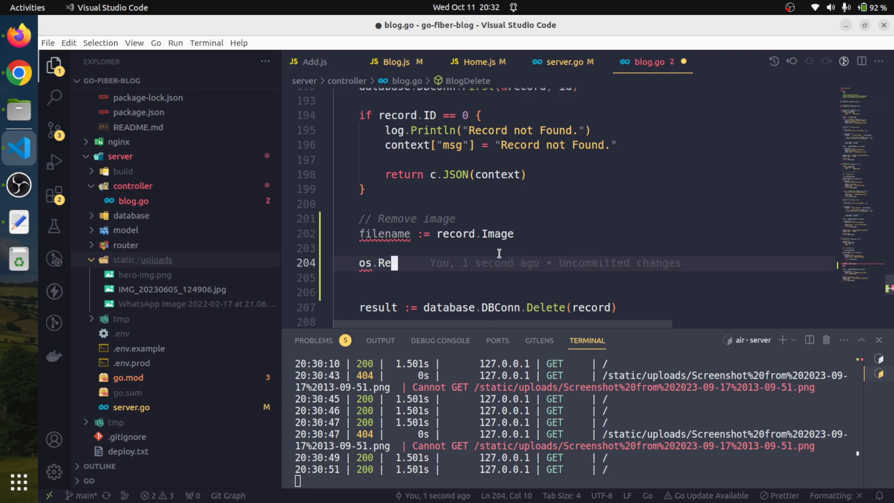
pyautogui.write('move(name')
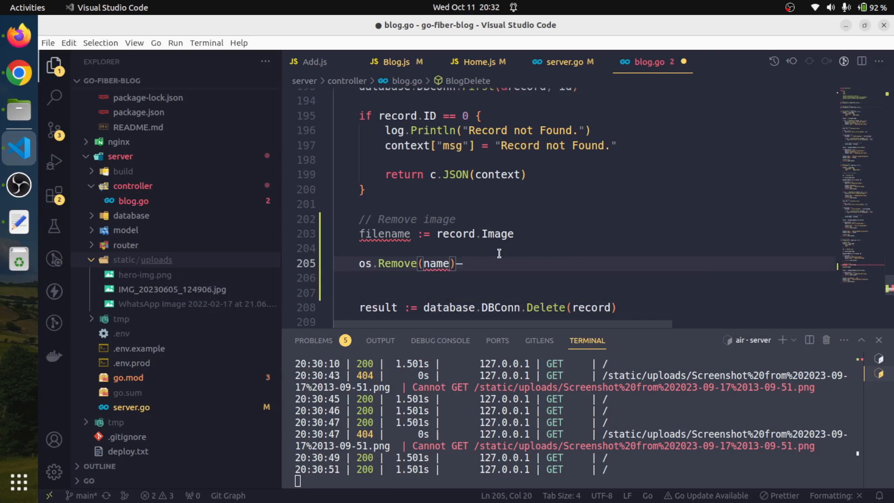
# Call os.Remove(filename), log 'Error in deleting file.' with err on failure, and save blog.go.
pyautogui.write('file')
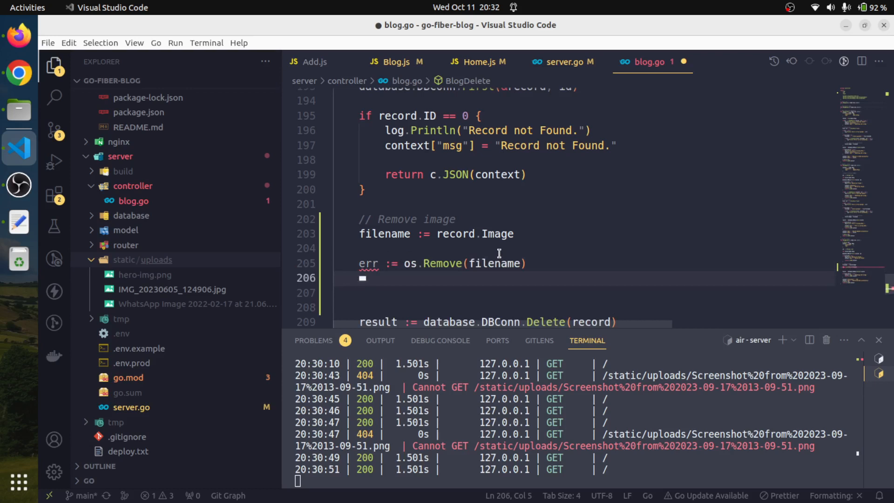
pyautogui.write('if err =')
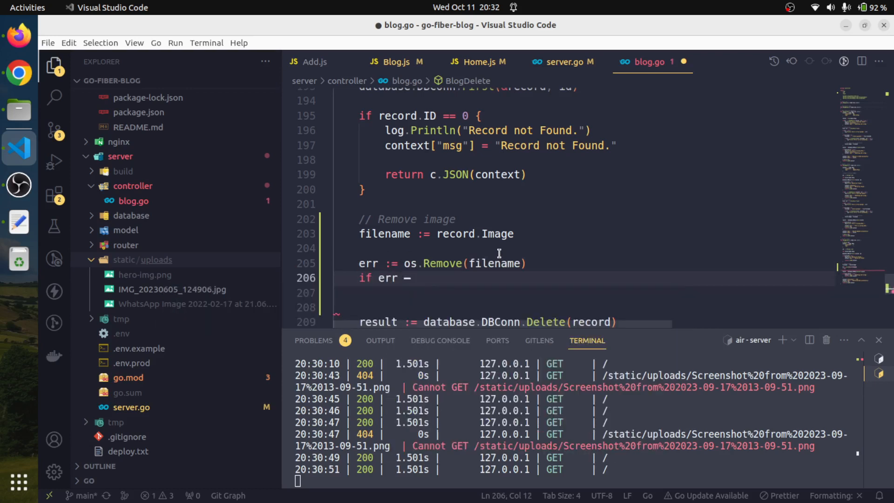
pyautogui.write('!=')
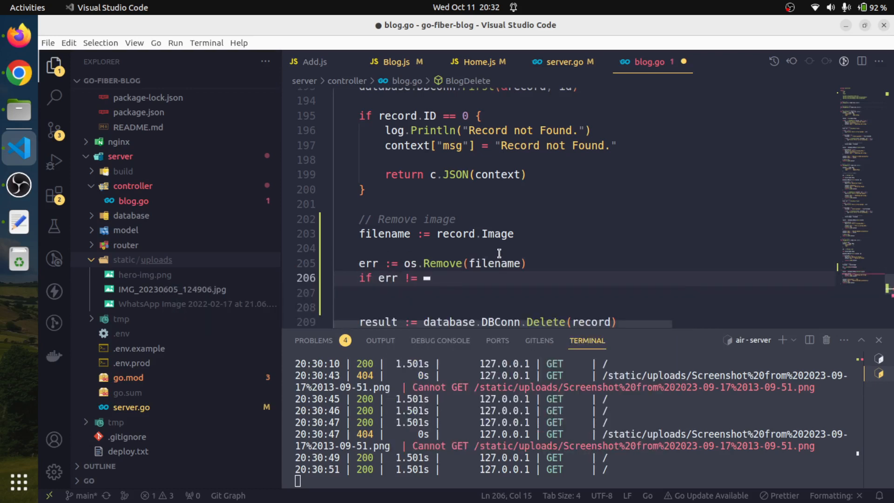
pyautogui.write('nil {')
pyautogui.click(585, 293)
pyautogui.write('lo')
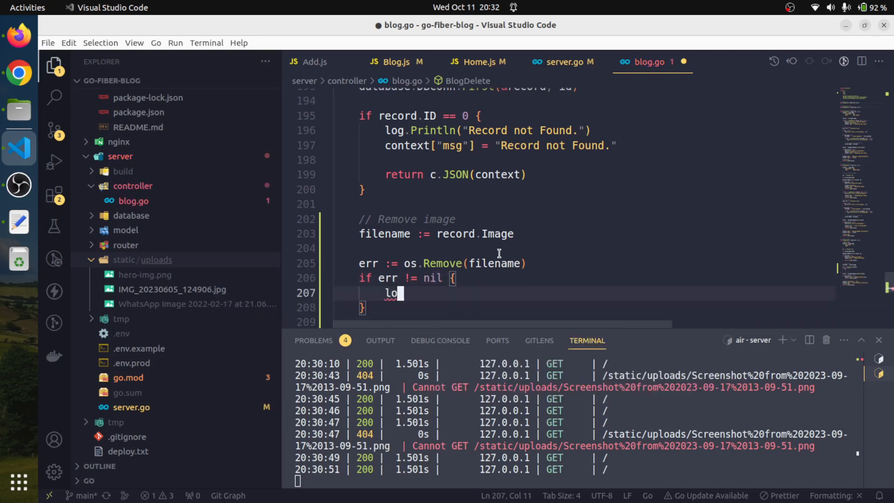
pyautogui.write('g.')
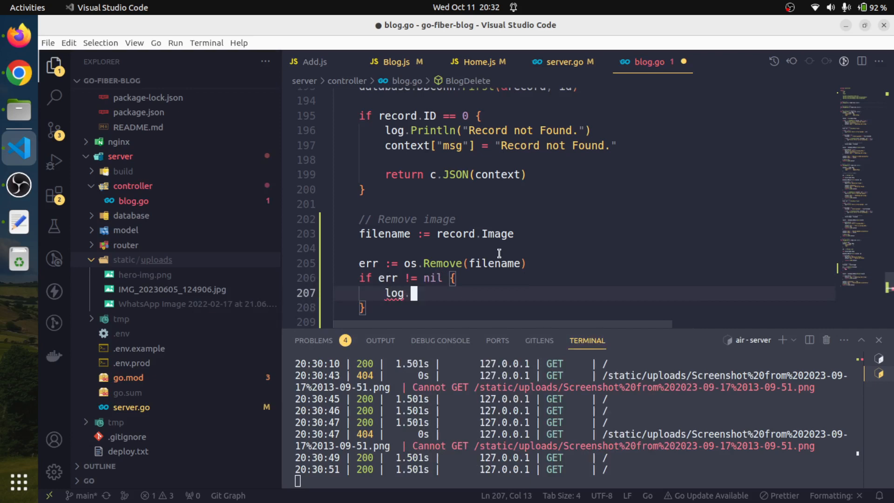
pyautogui.write('Println("Err')
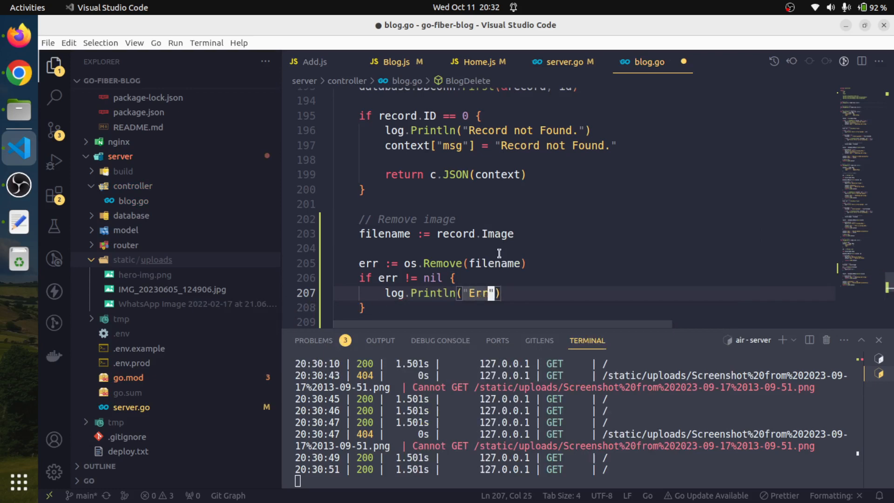
pyautogui.write('or i')
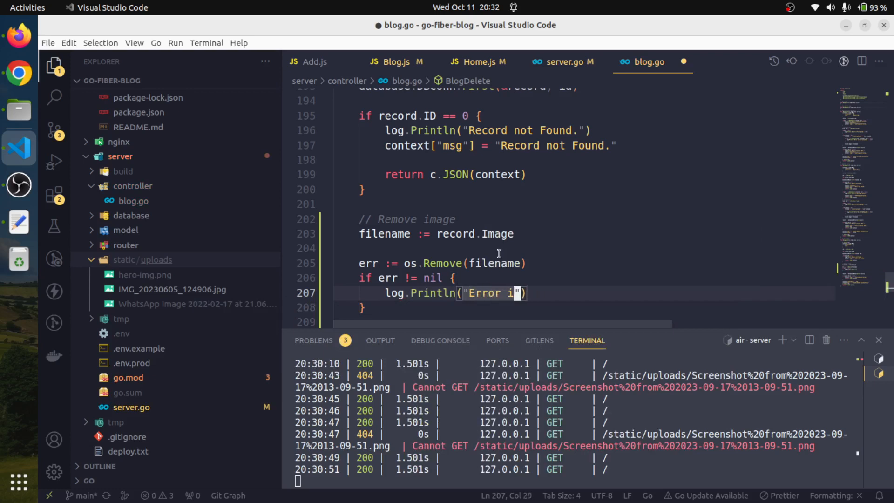
pyautogui.write('n deleting')
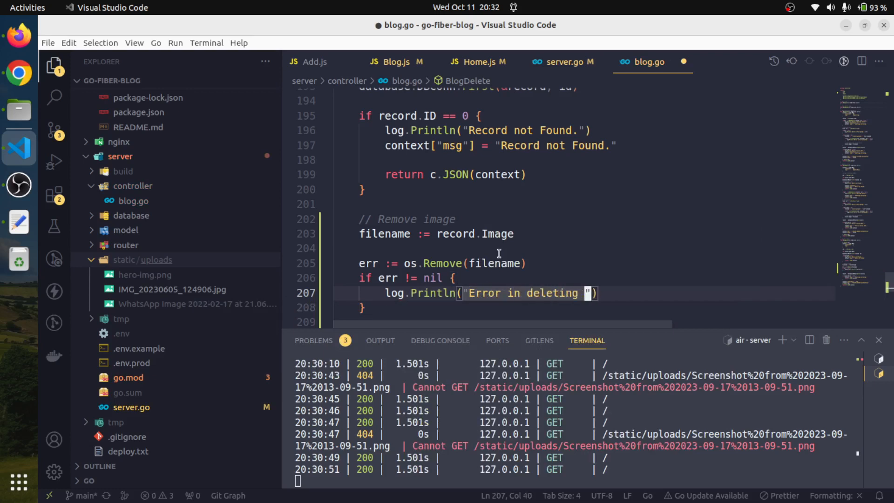
pyautogui.write('file.')
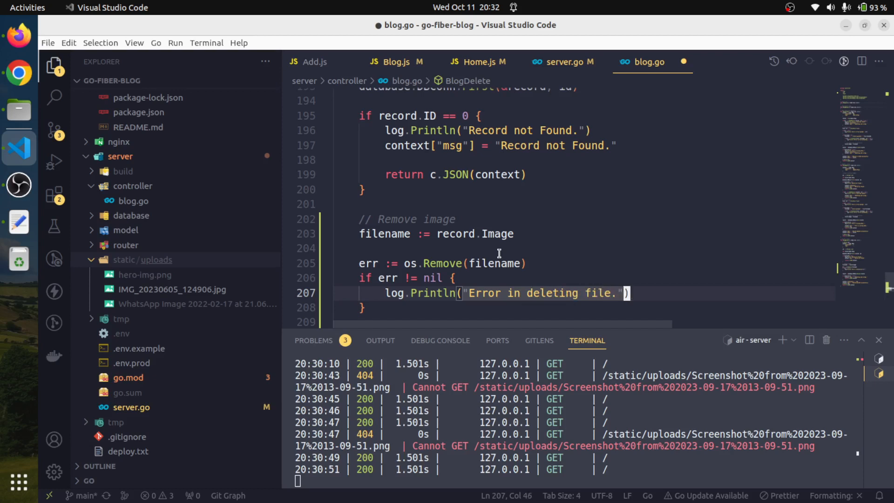
pyautogui.write(', err')
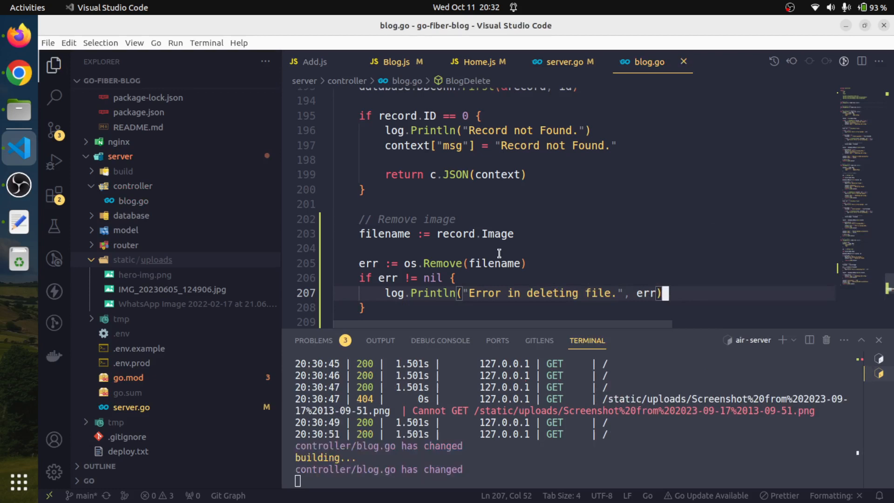
pyautogui.press('ctrl+s')
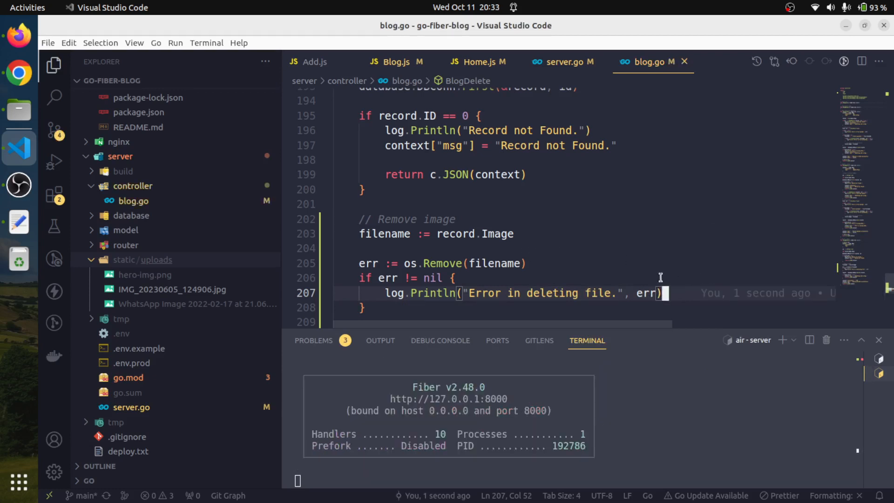
pyautogui.moveTo(465, 254)
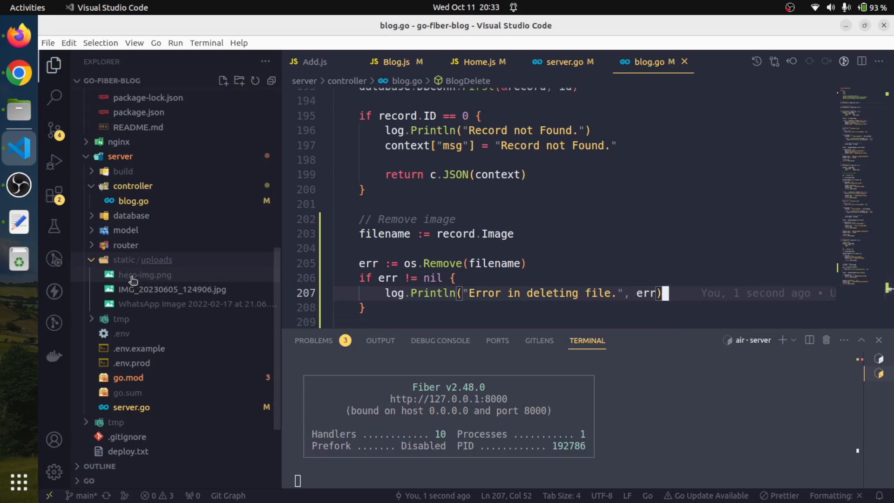
pyautogui.moveTo(144, 274)
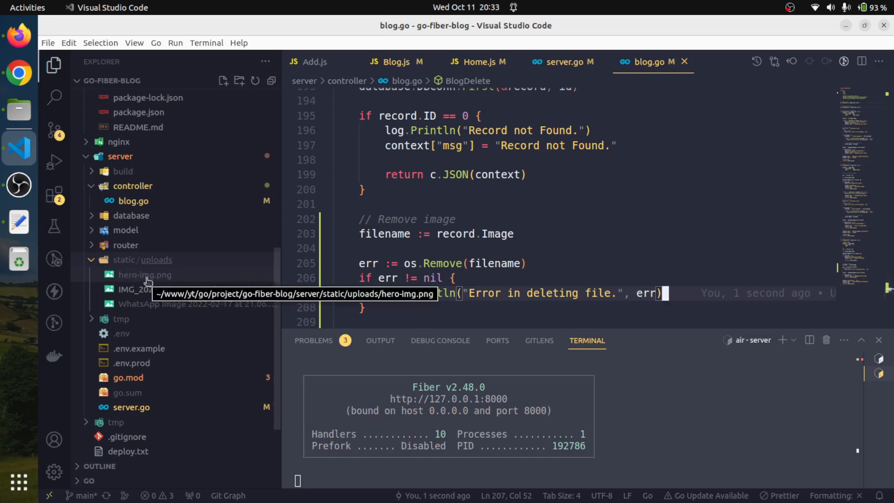
# Switch back to the blog app in Chrome.
pyautogui.click(18, 73)
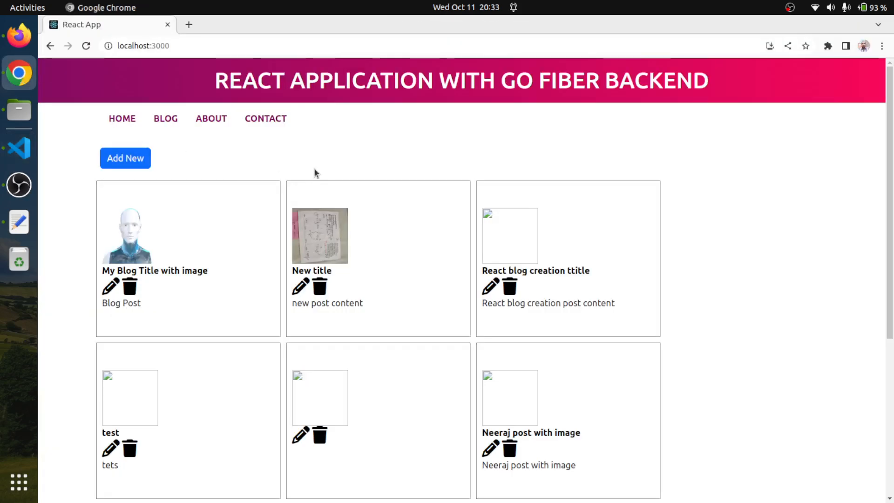
pyautogui.moveTo(130, 287)
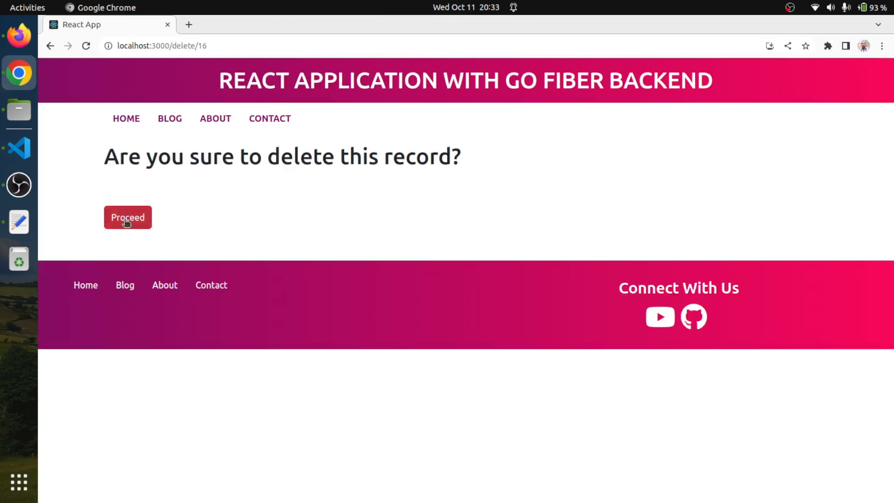
# Confirm deletion of post 16, 'My Blog Title with image', removing its hero-img.png upload.
pyautogui.click(18, 148)
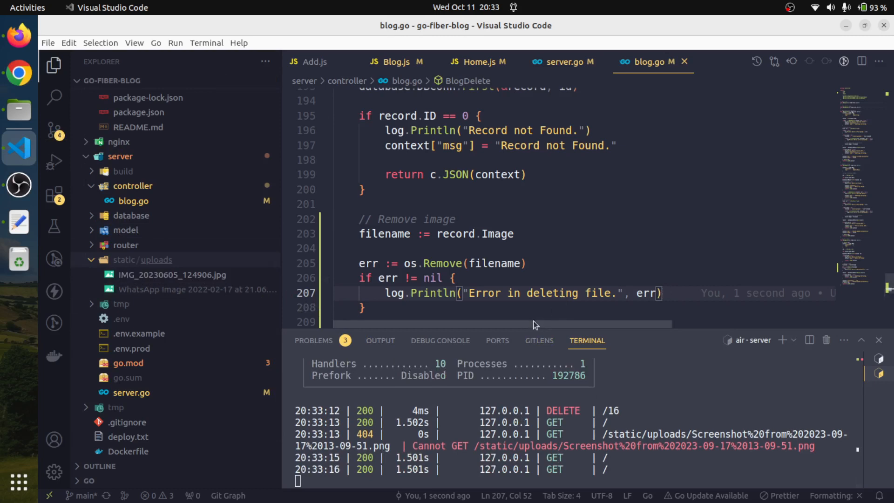
pyautogui.moveTo(526, 301)
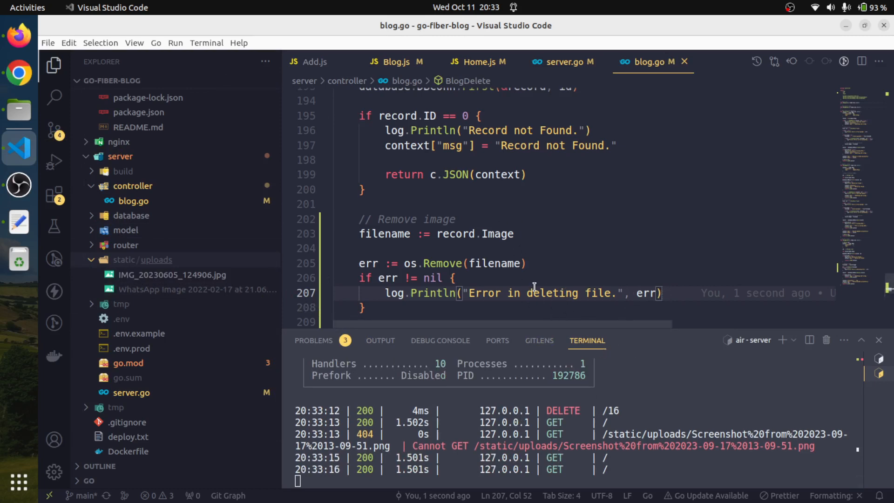
pyautogui.moveTo(386, 234)
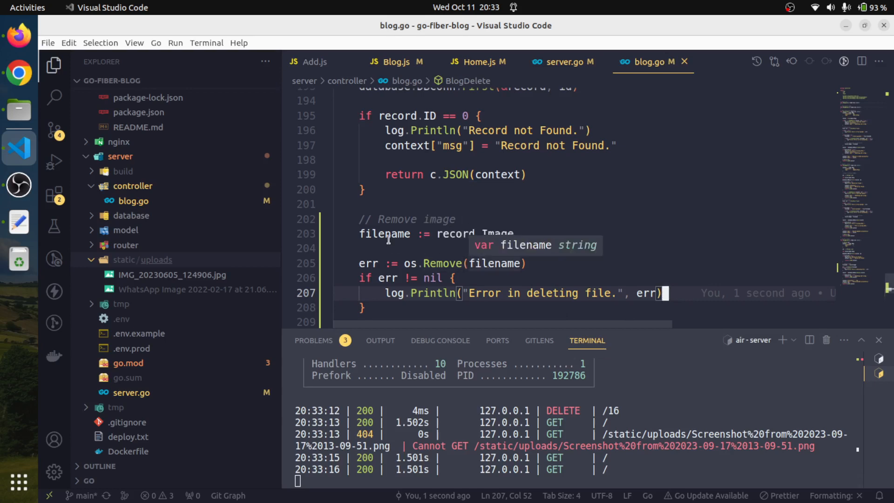
pyautogui.moveTo(455, 234)
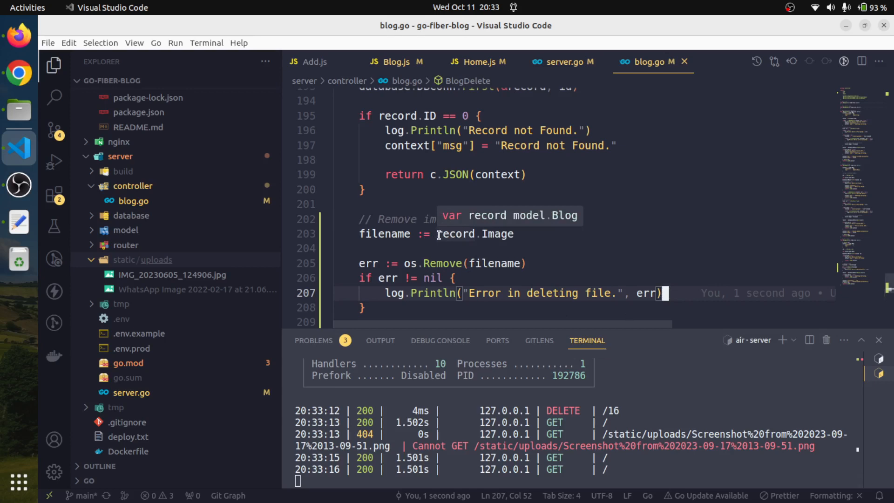
pyautogui.moveTo(521, 249)
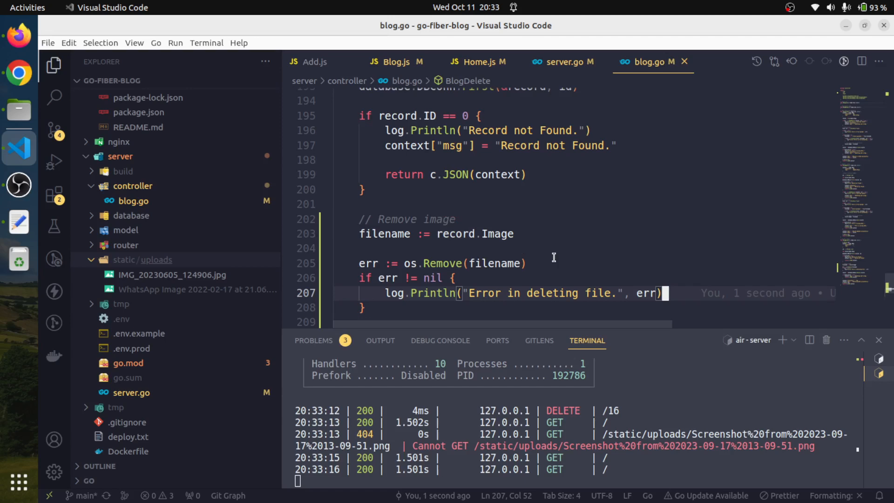
pyautogui.moveTo(371, 170)
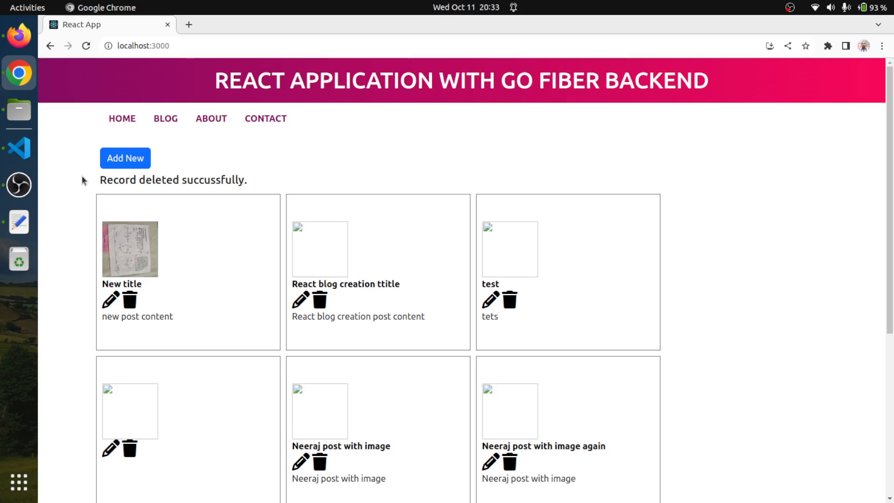
pyautogui.moveTo(661, 253)
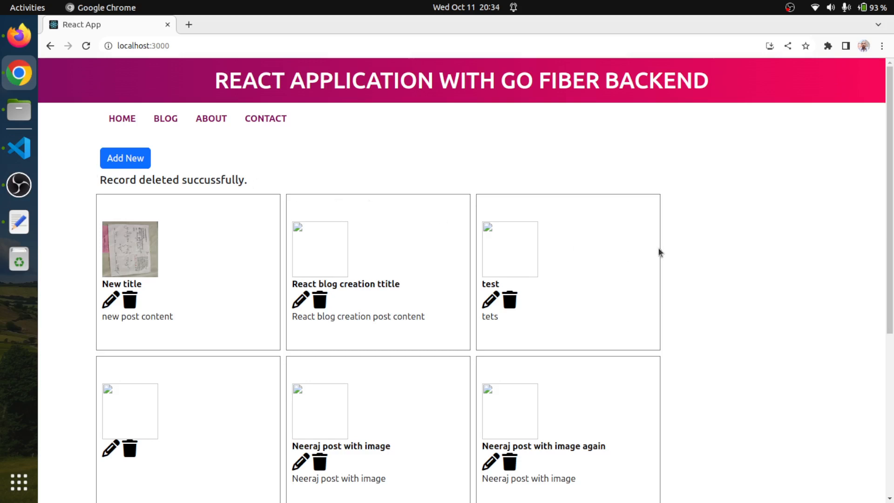
pyautogui.moveTo(754, 254)
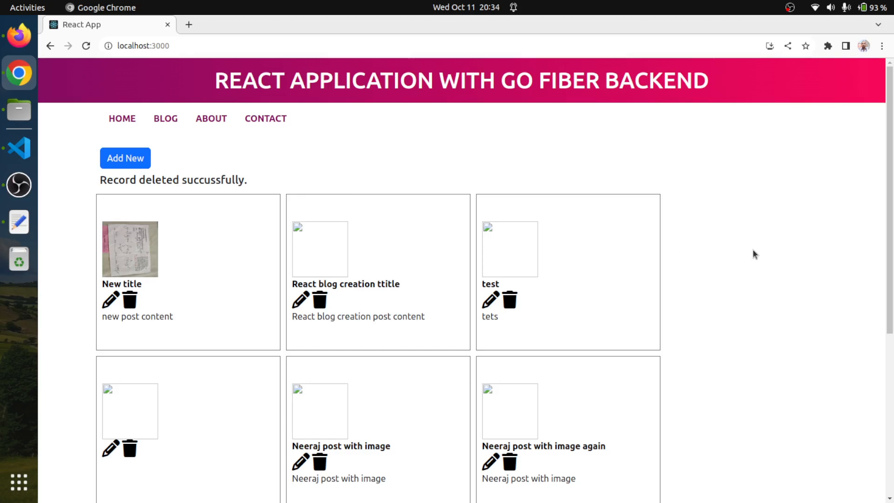